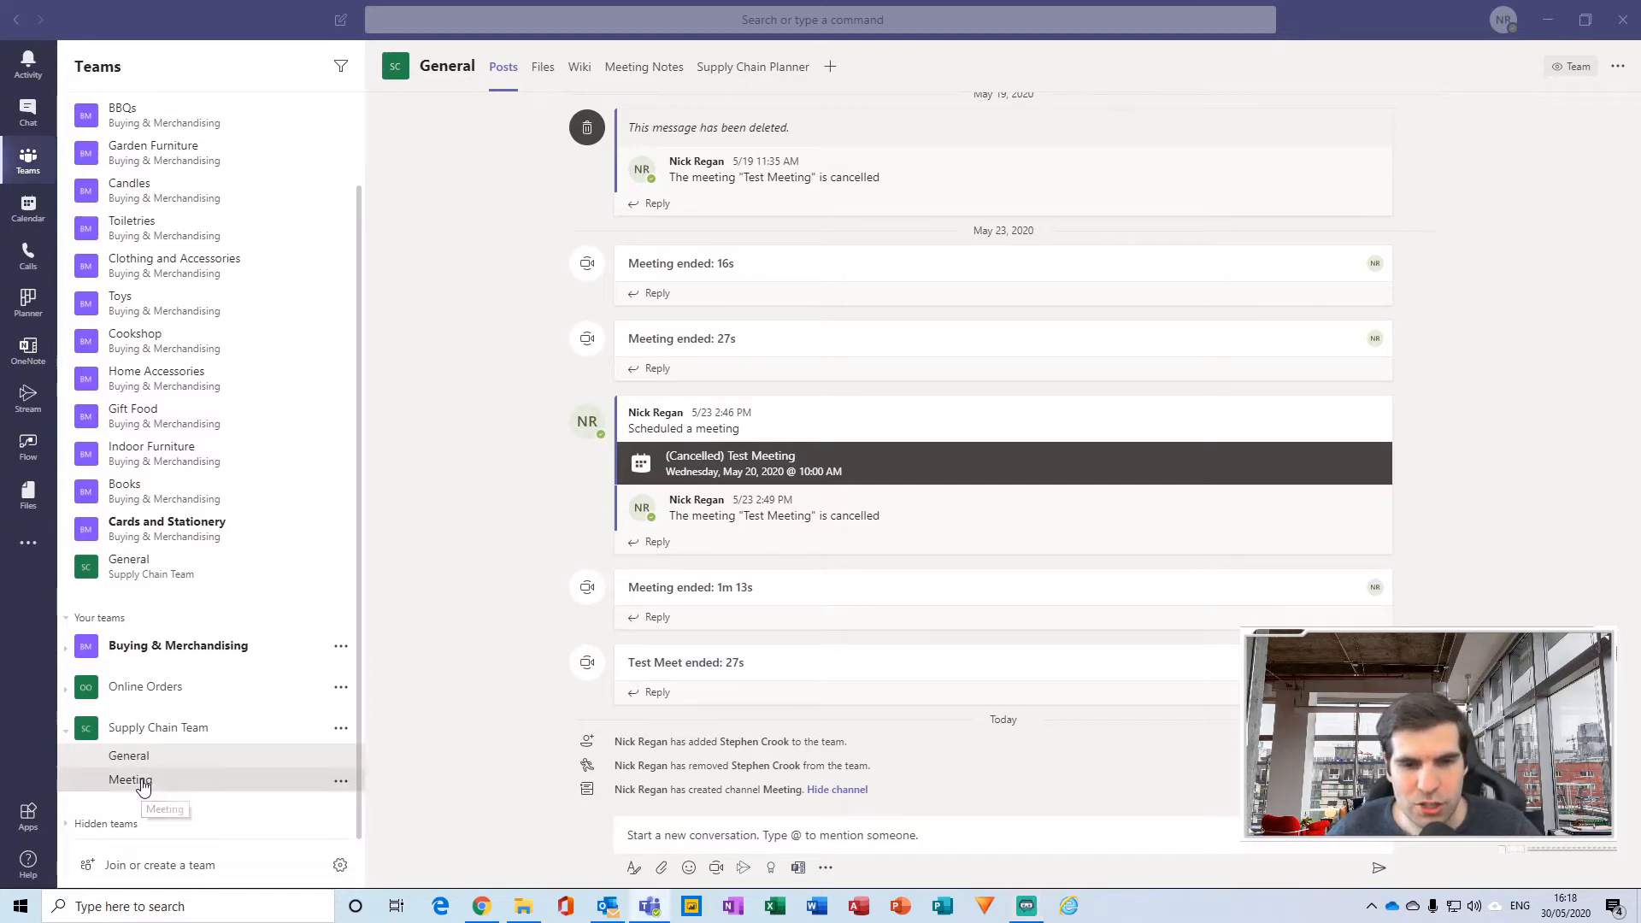
# Show Supply Chain Team's Meeting channel and open the team's options menu
pyautogui.click(131, 780)
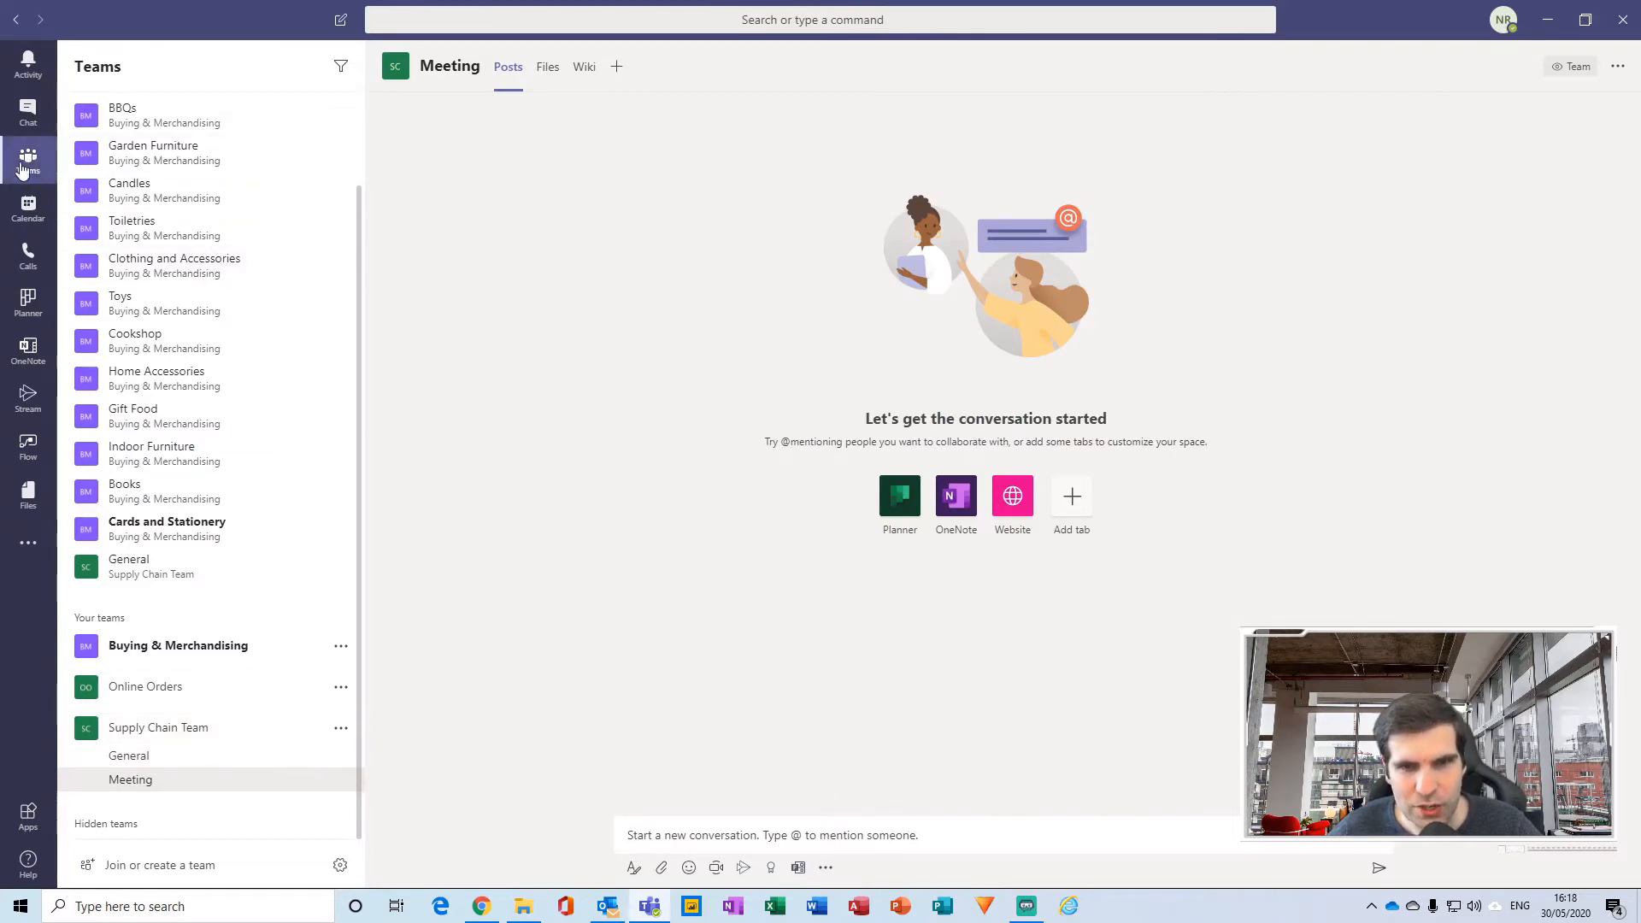
pyautogui.moveTo(157, 726)
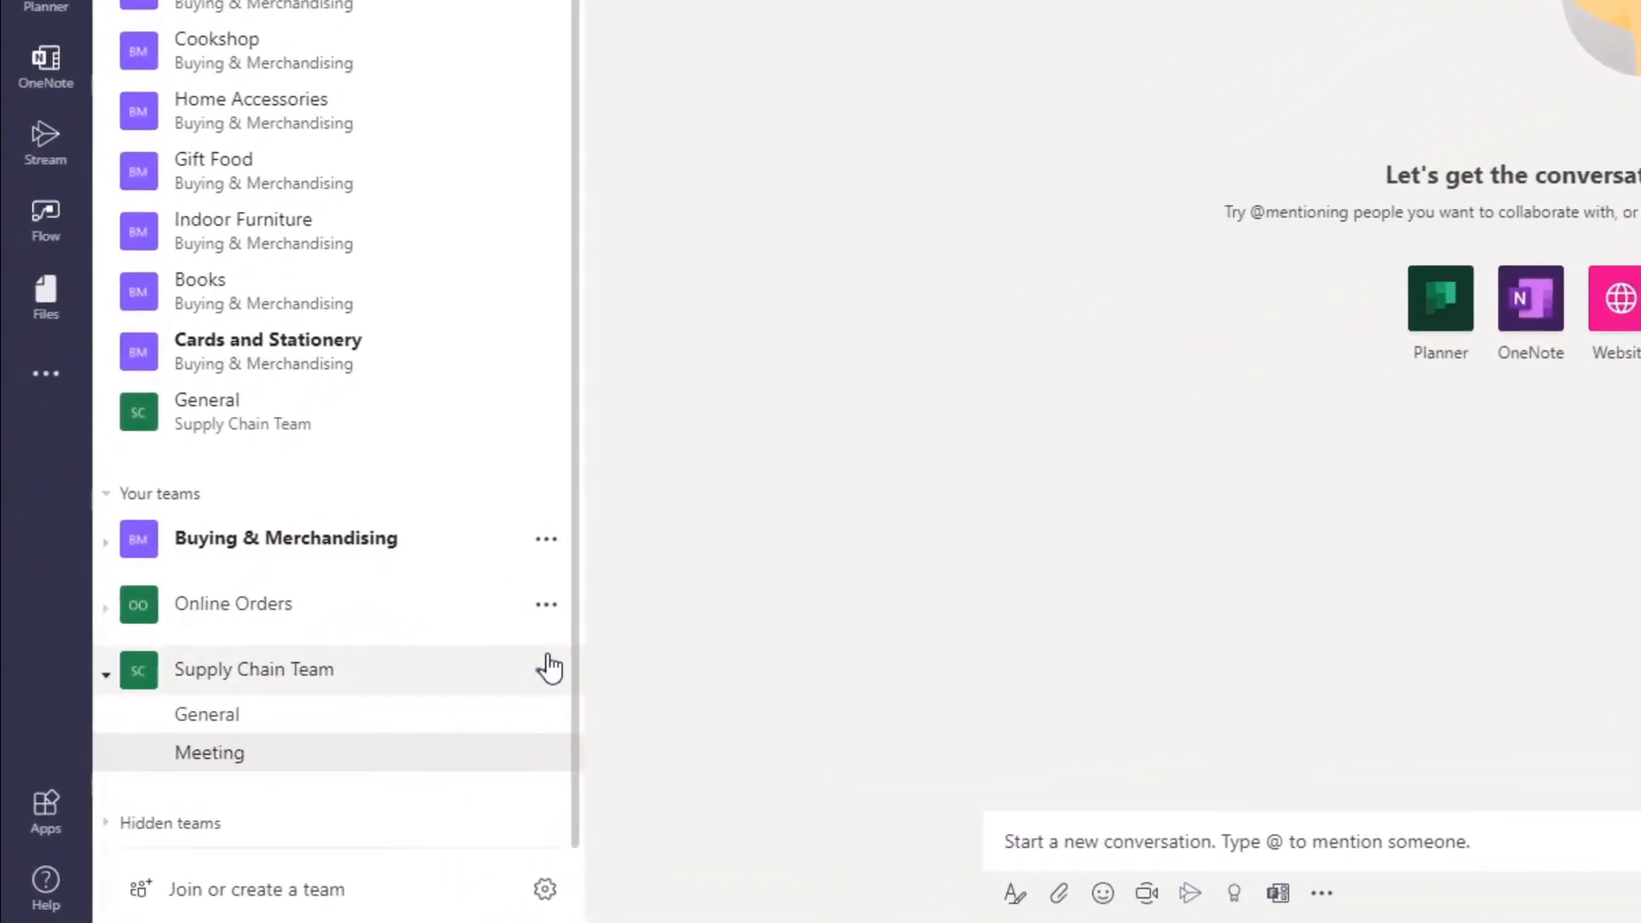
pyautogui.click(545, 670)
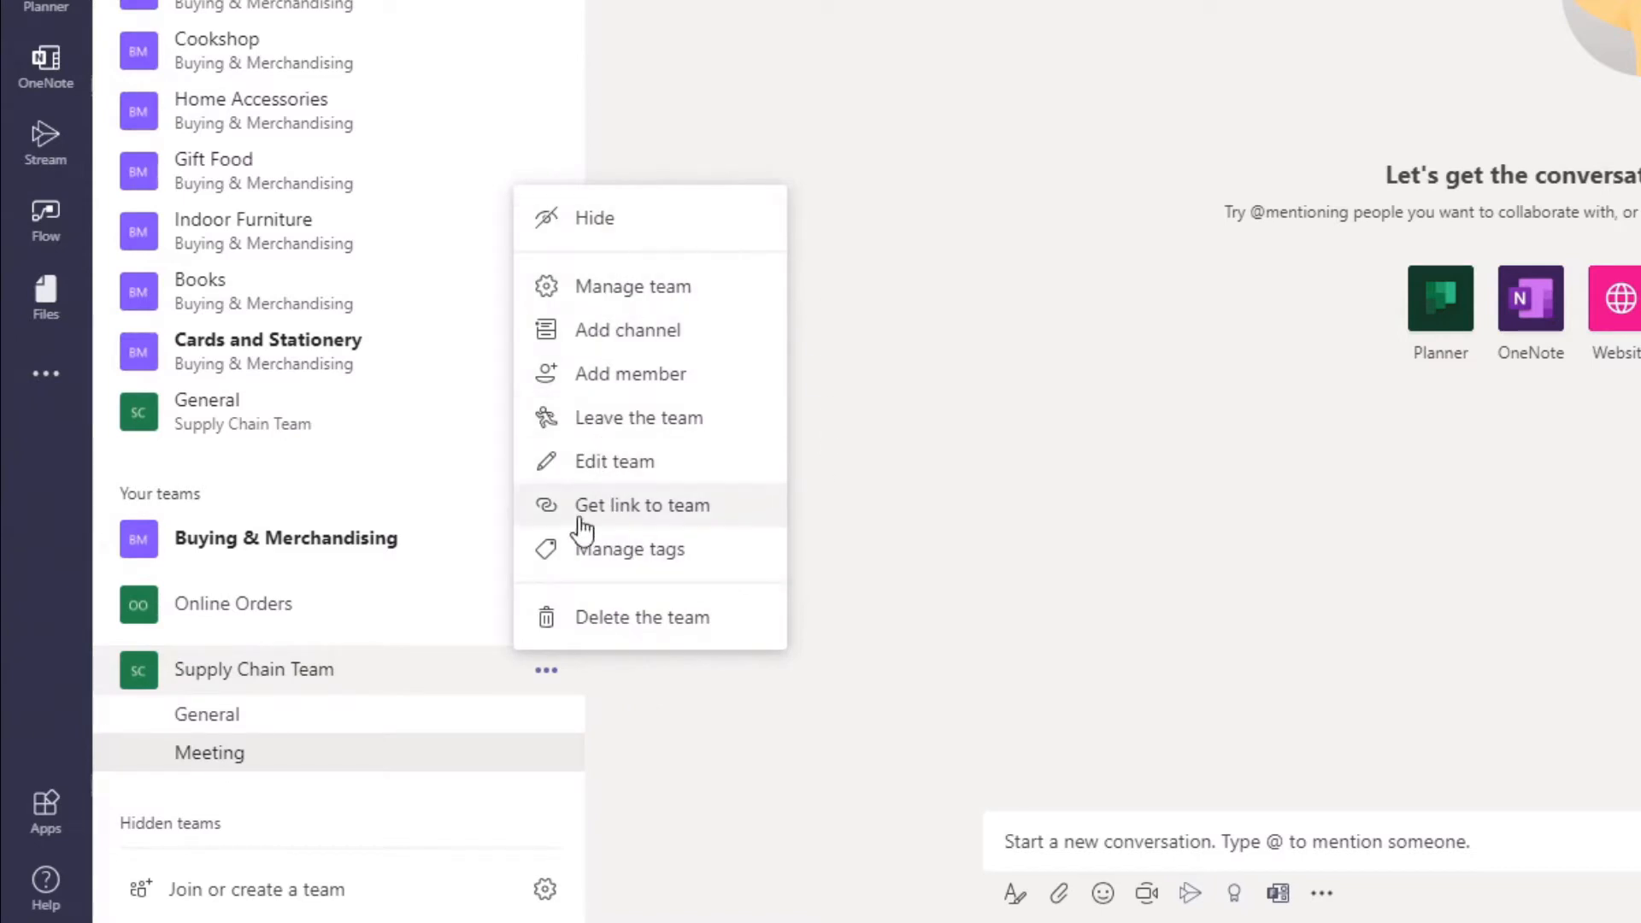
pyautogui.moveTo(586, 345)
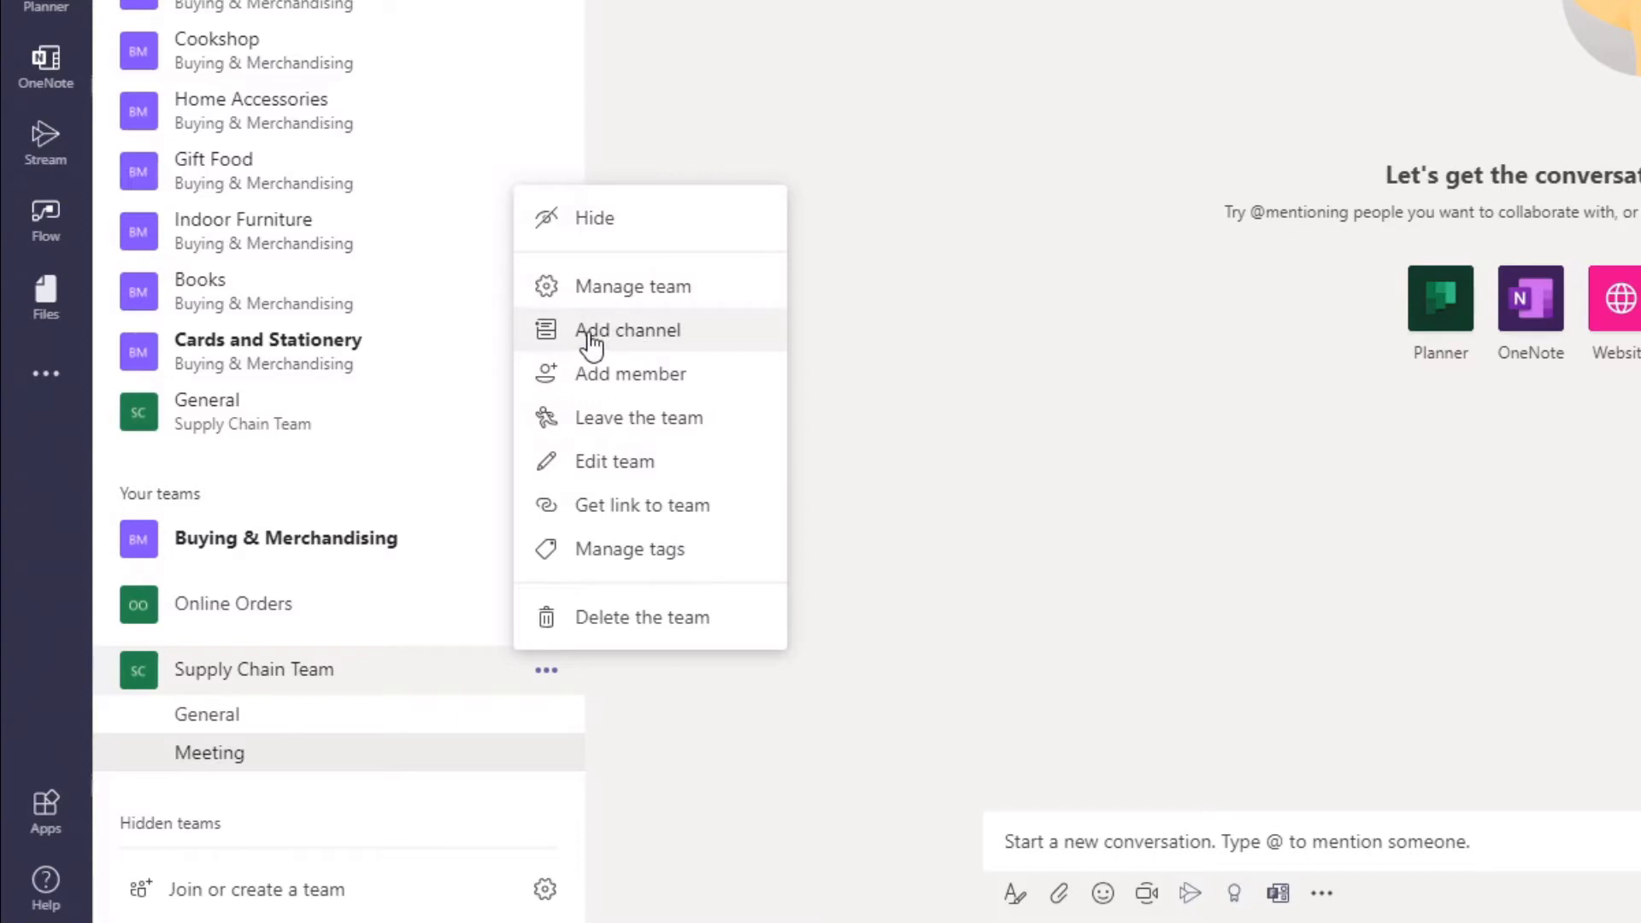
# Start a new Supply Chain Team channel named 'Private Group' with description 'Members Only'
pyautogui.click(628, 330)
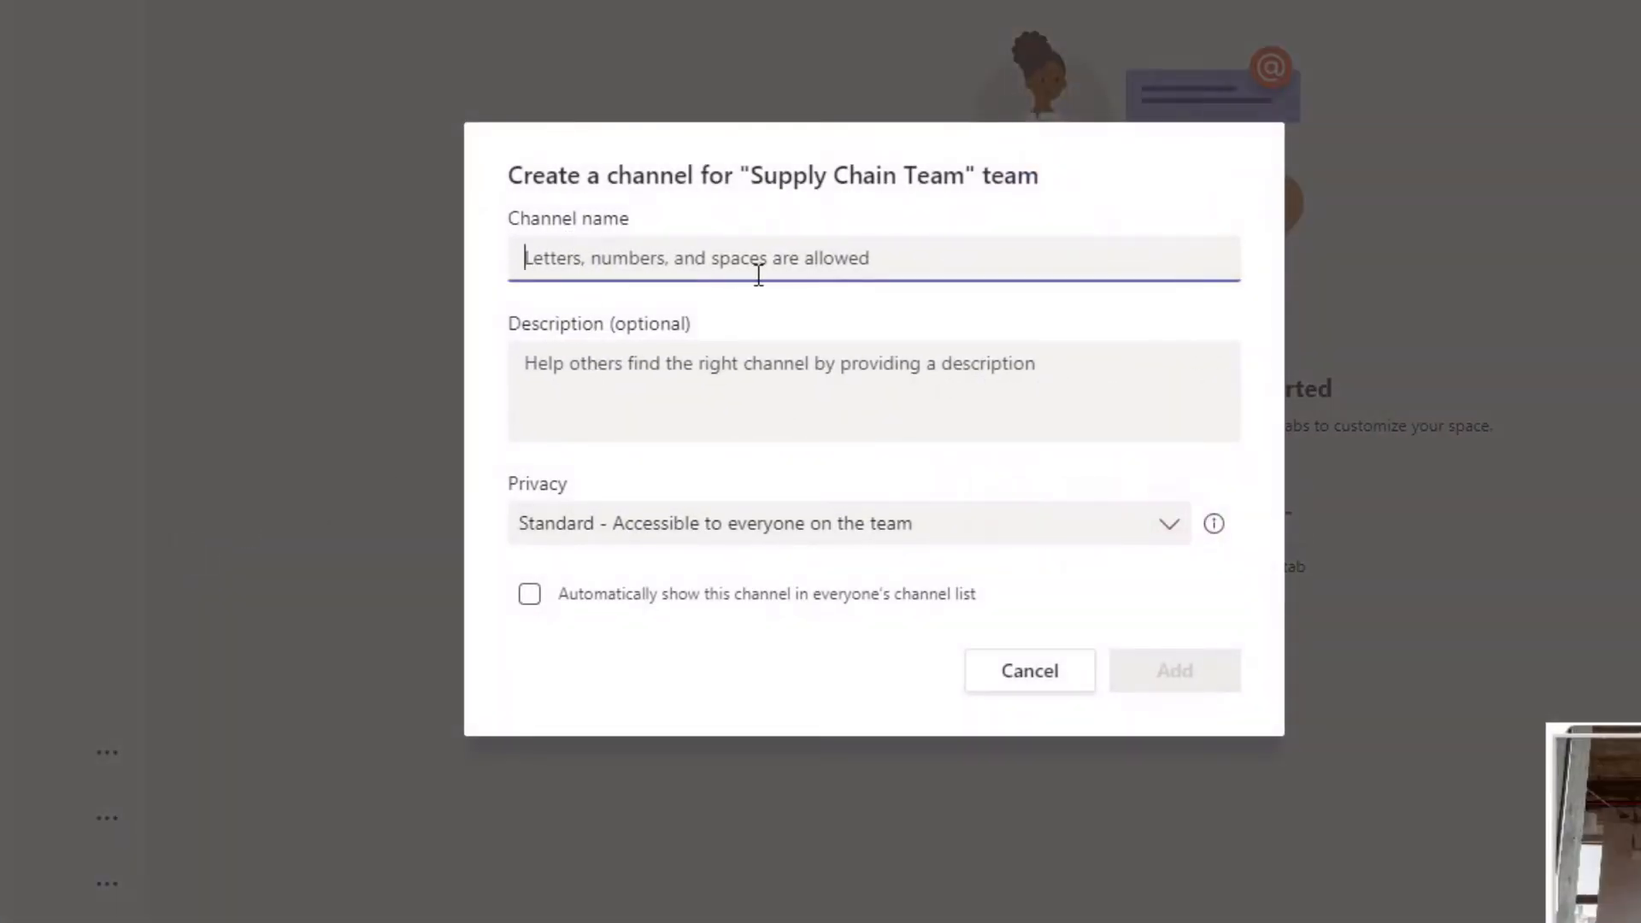
pyautogui.write('P')
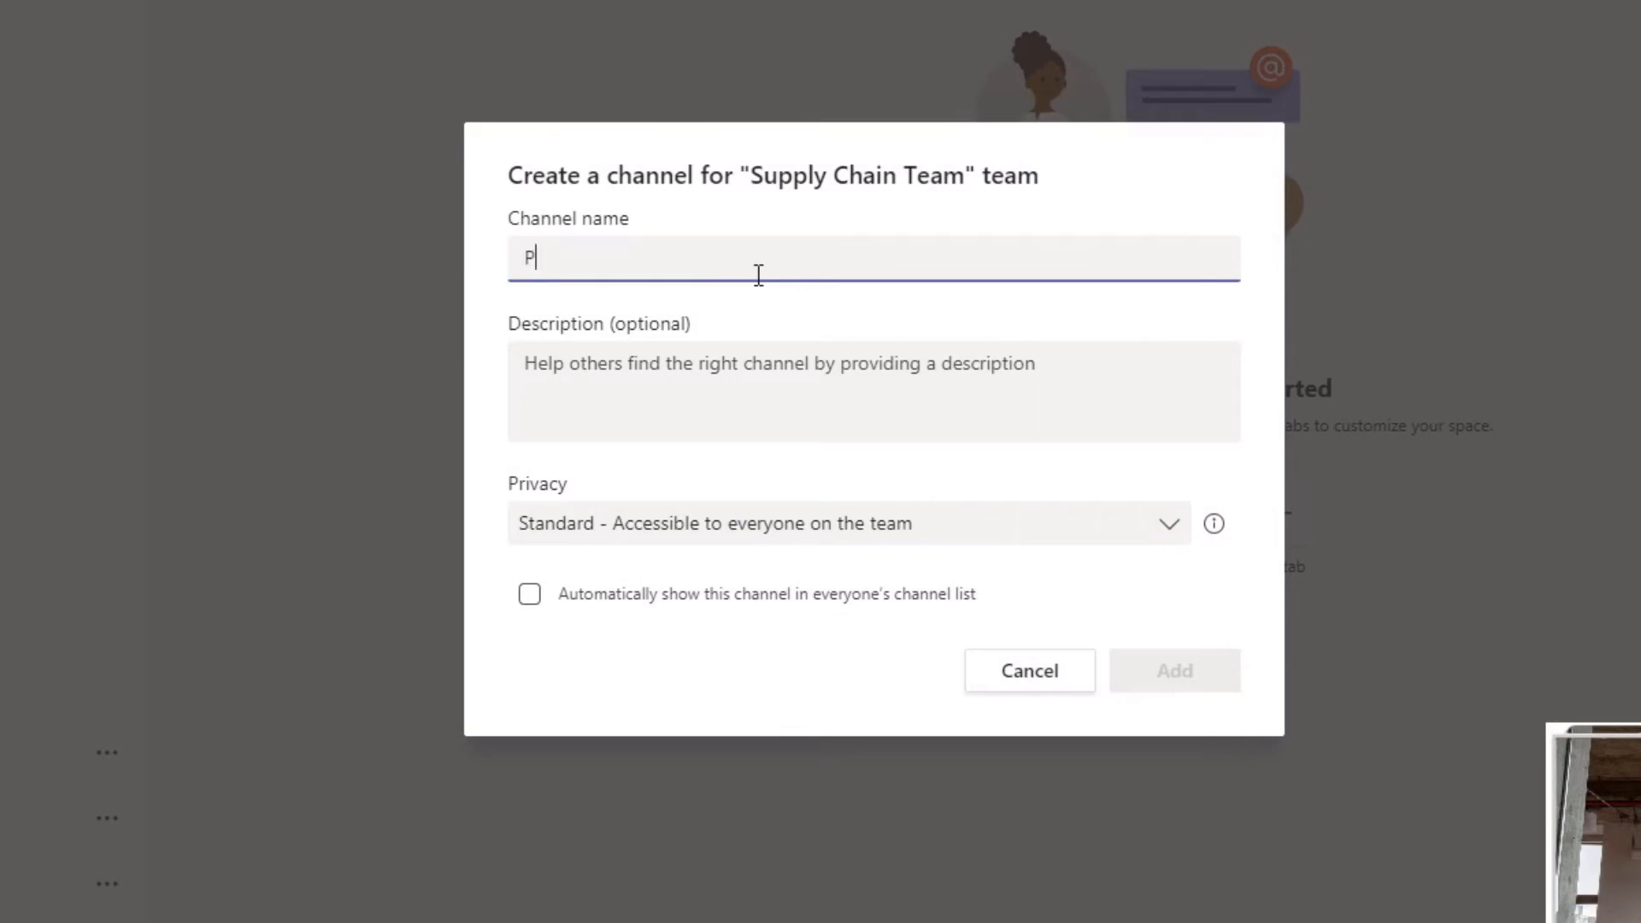
pyautogui.write('&C')
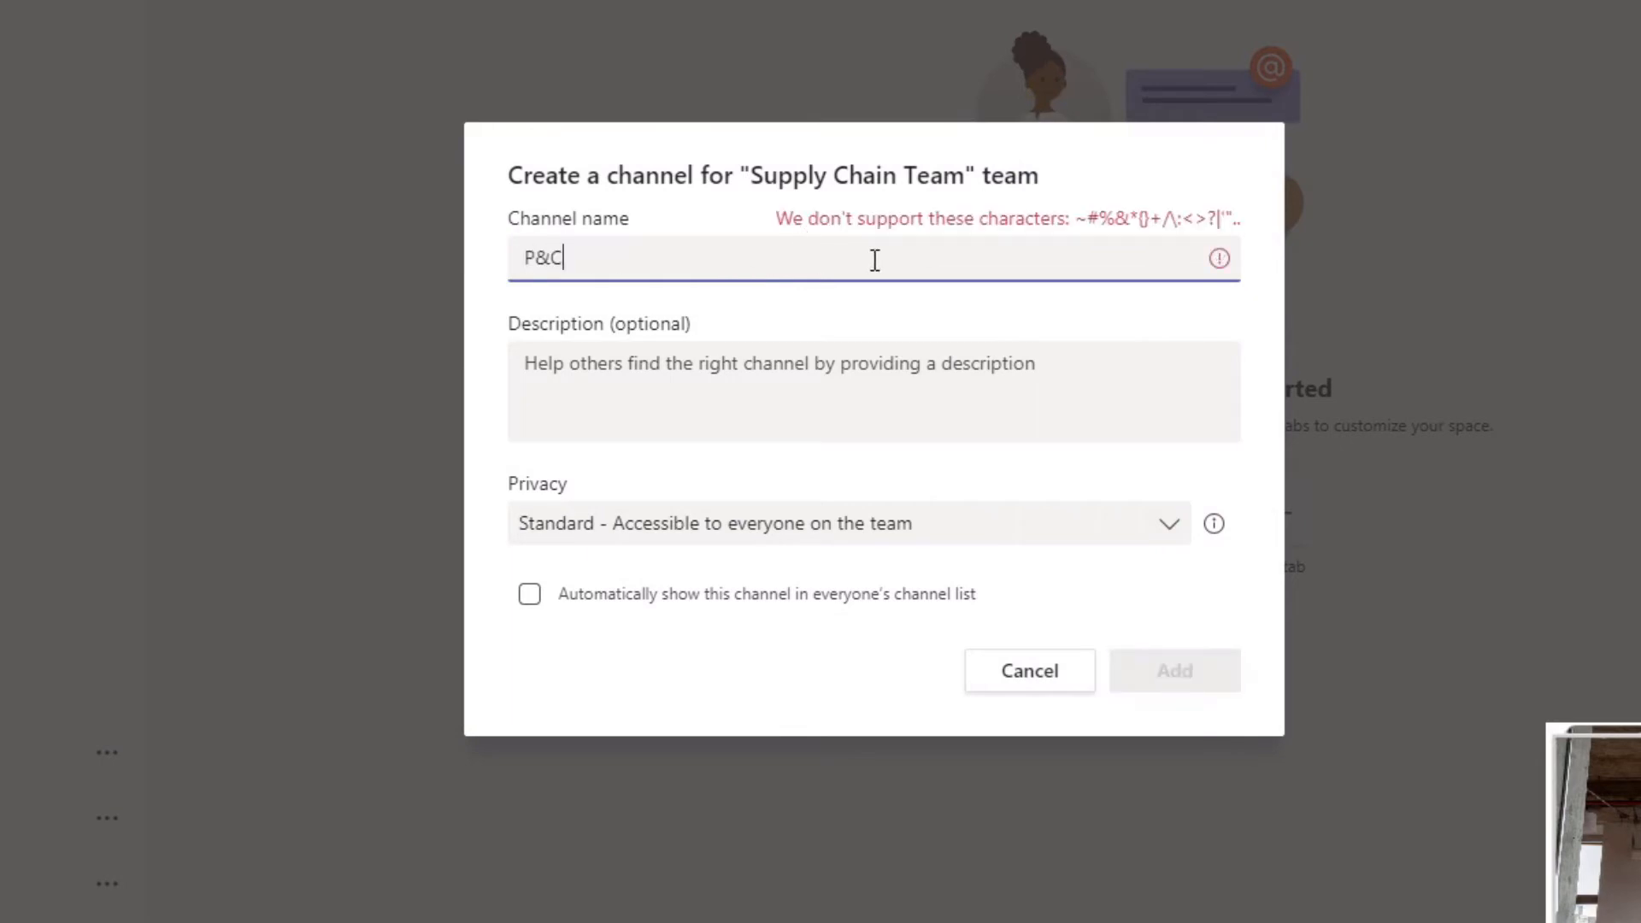
pyautogui.press('Backspace')
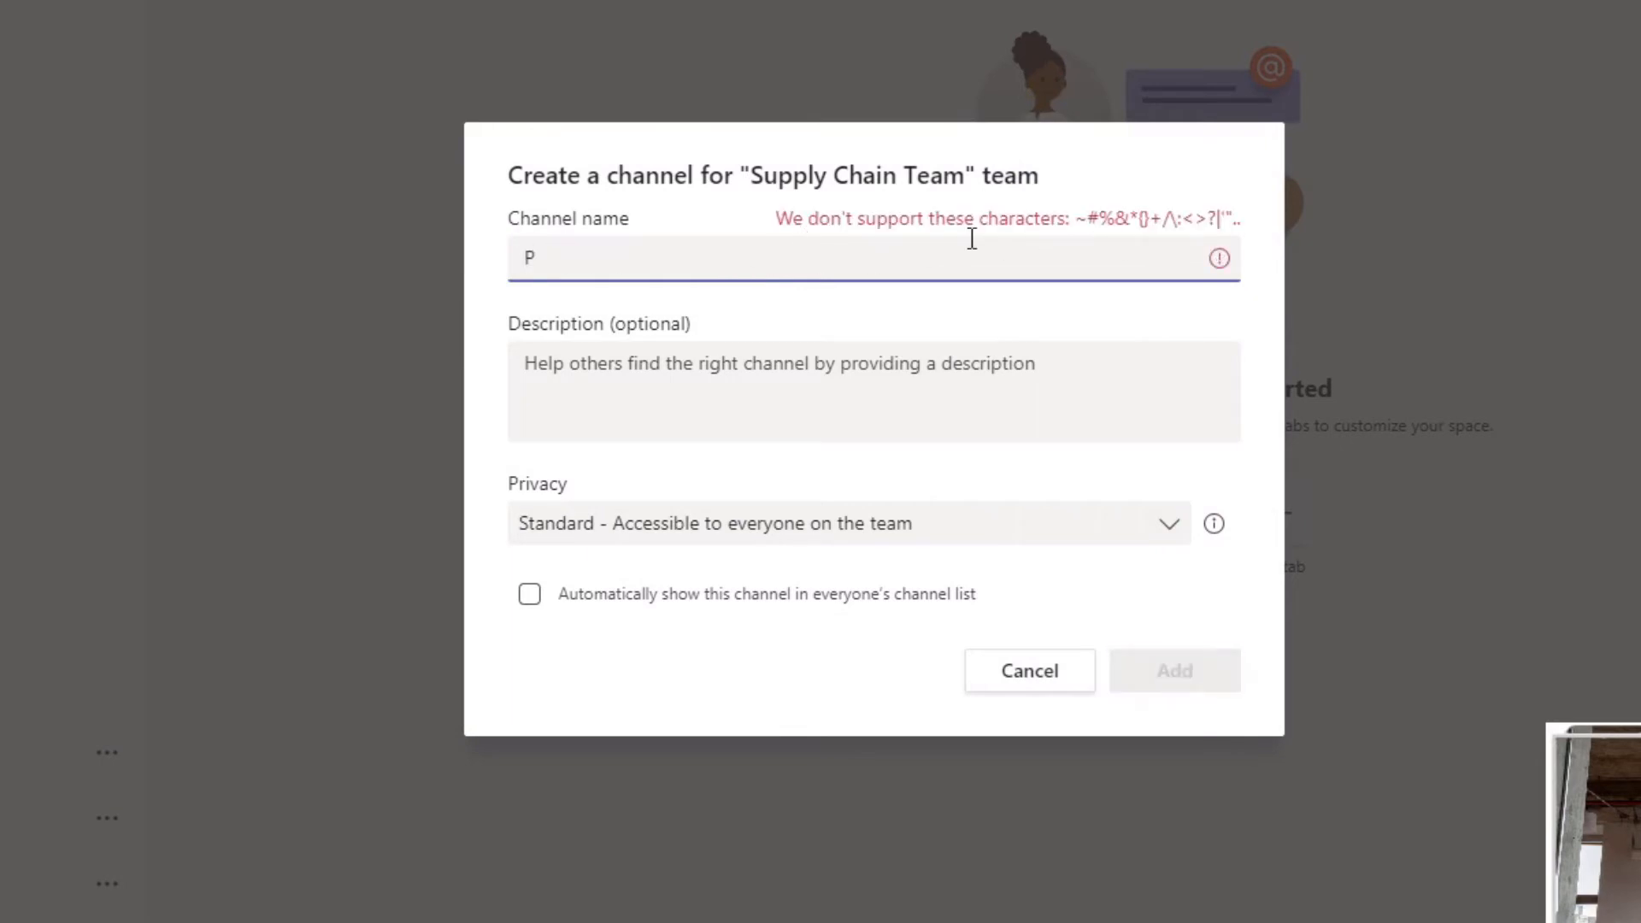
pyautogui.write('rivate')
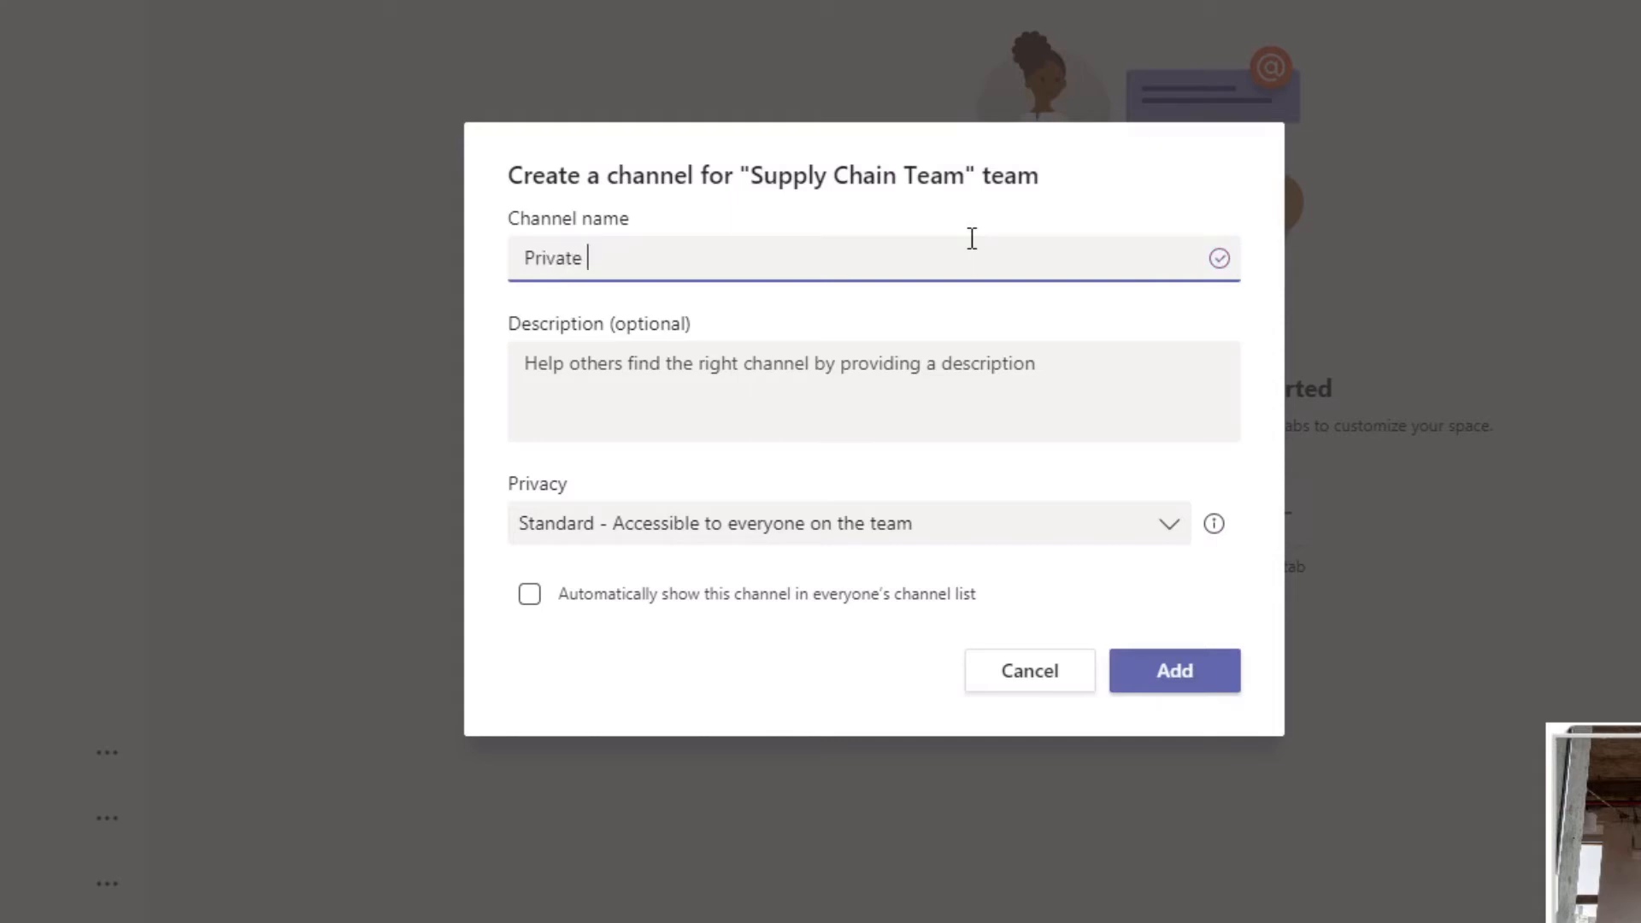
pyautogui.write('Group')
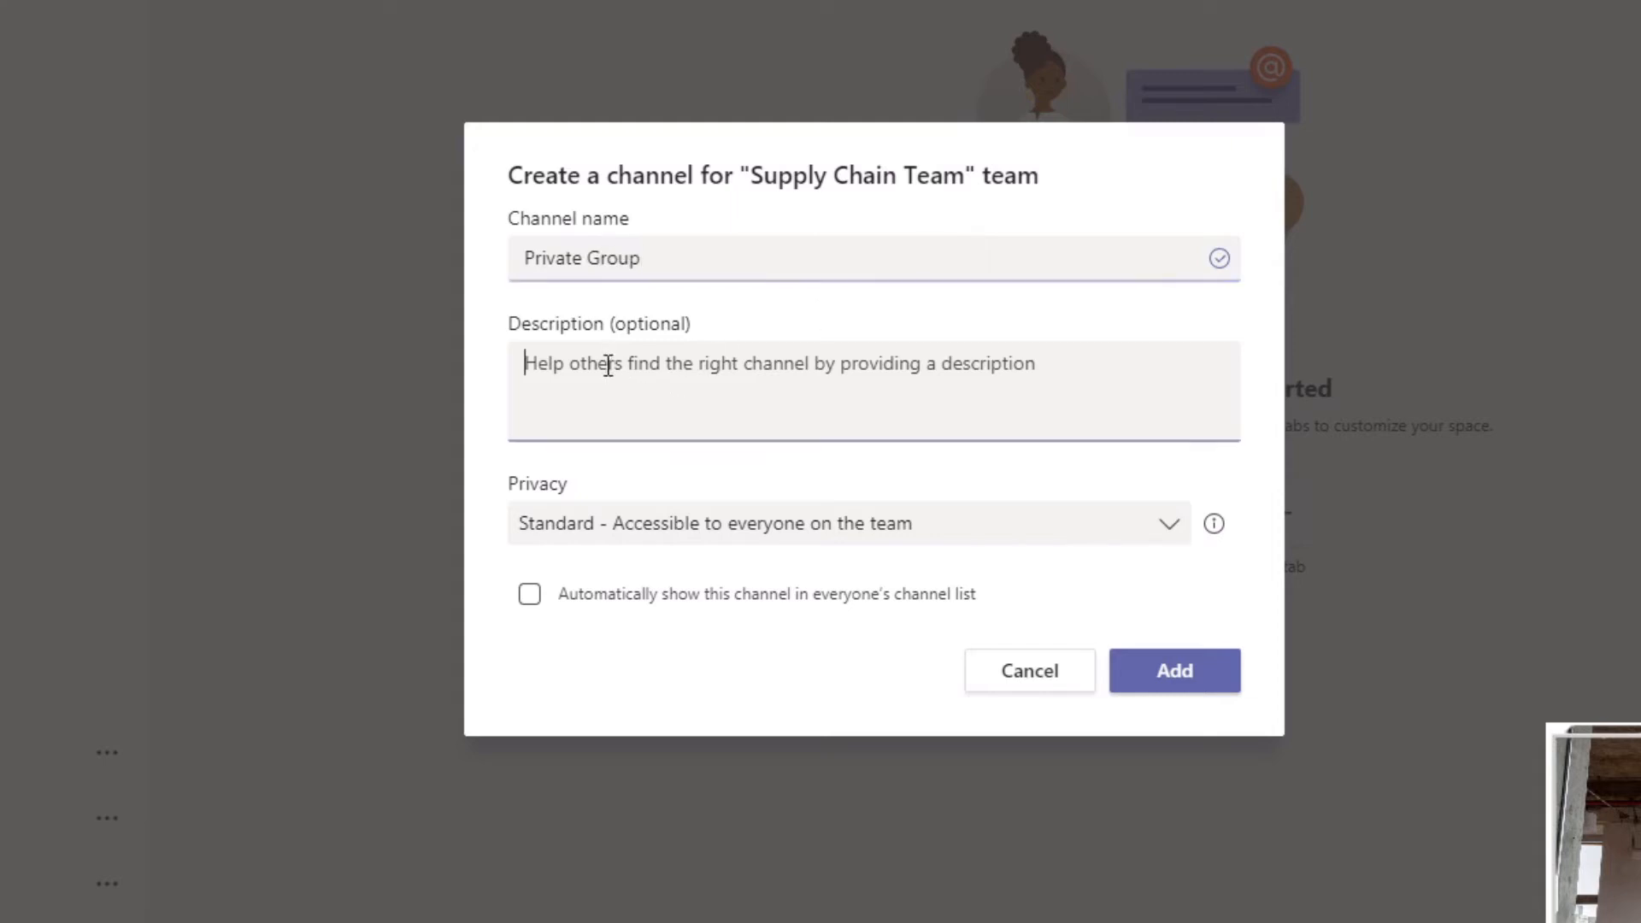
pyautogui.write('Members Only')
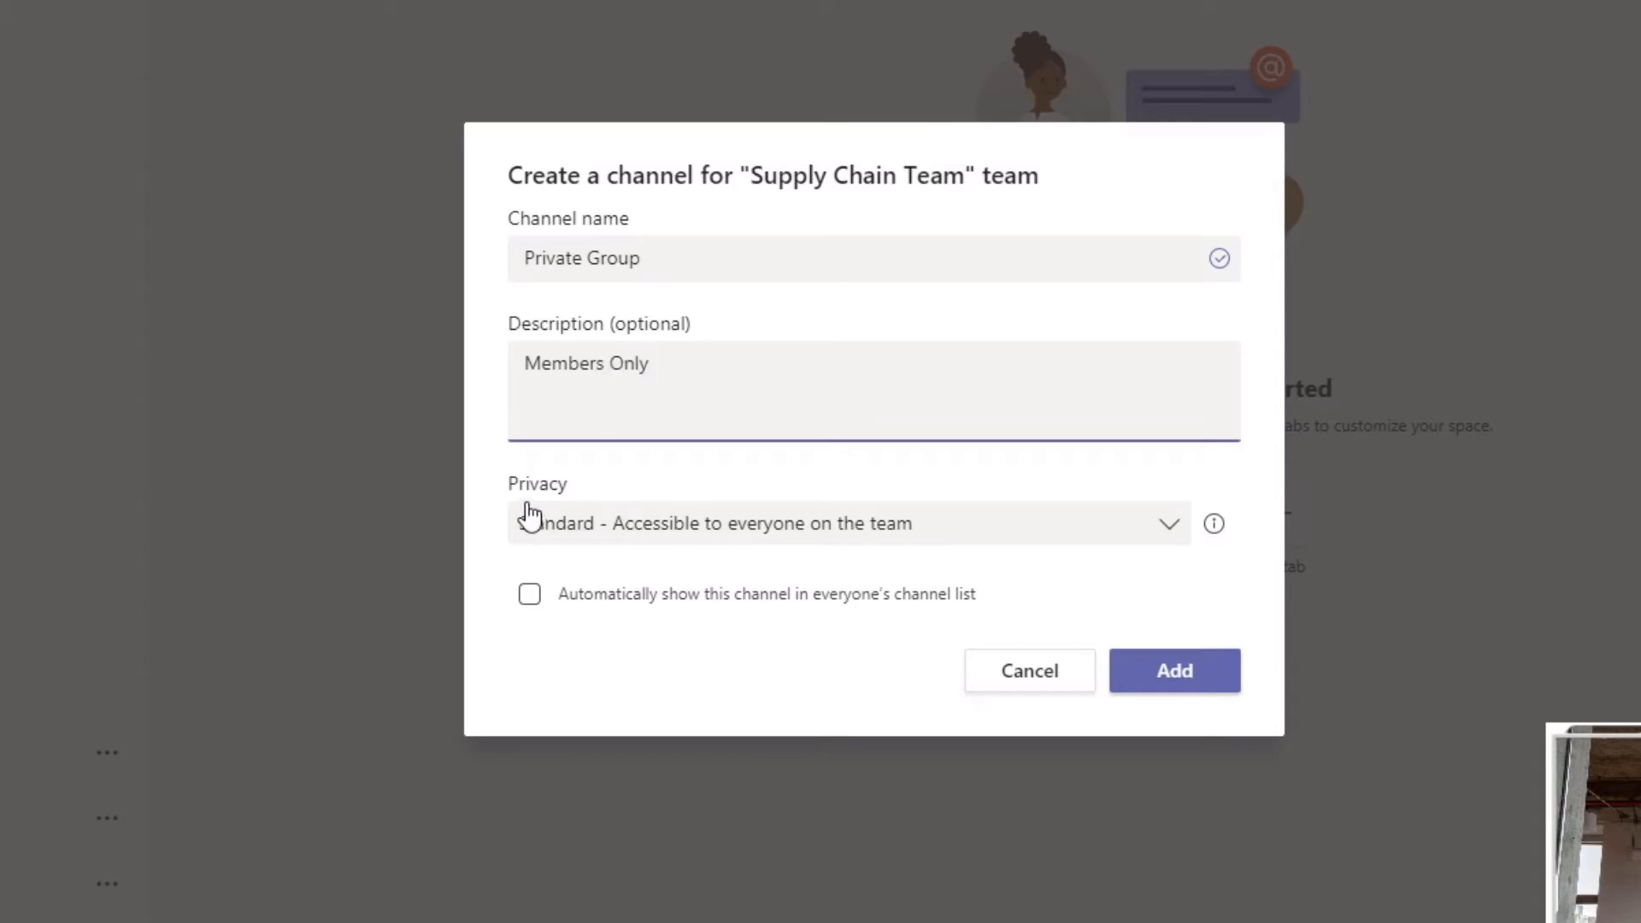
pyautogui.moveTo(582, 508)
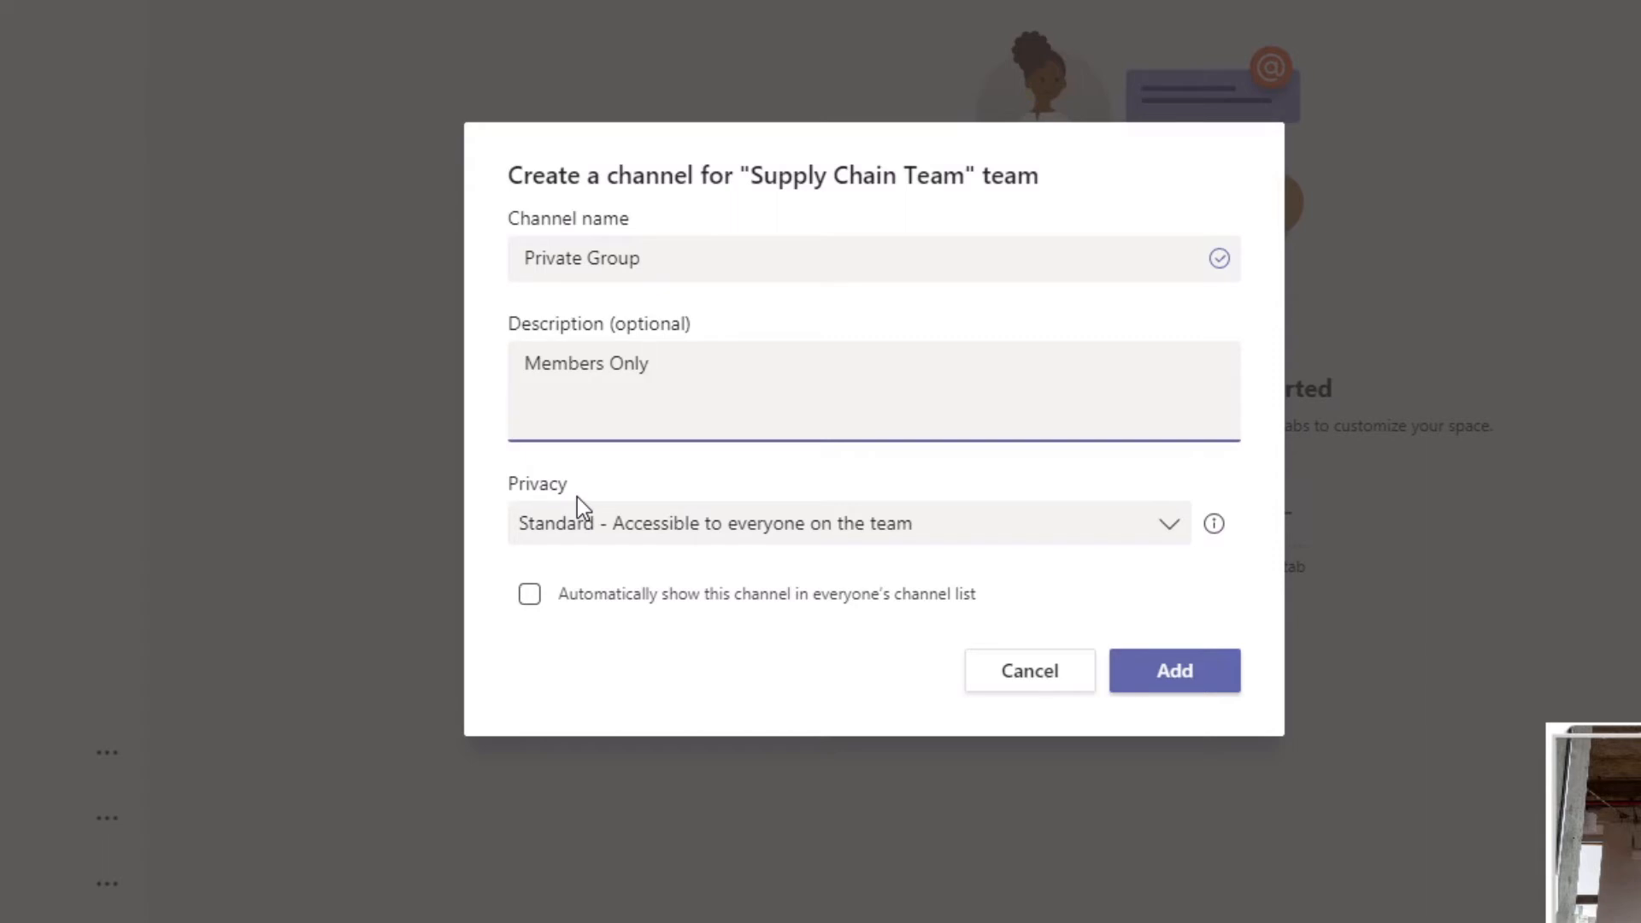
pyautogui.click(649, 363)
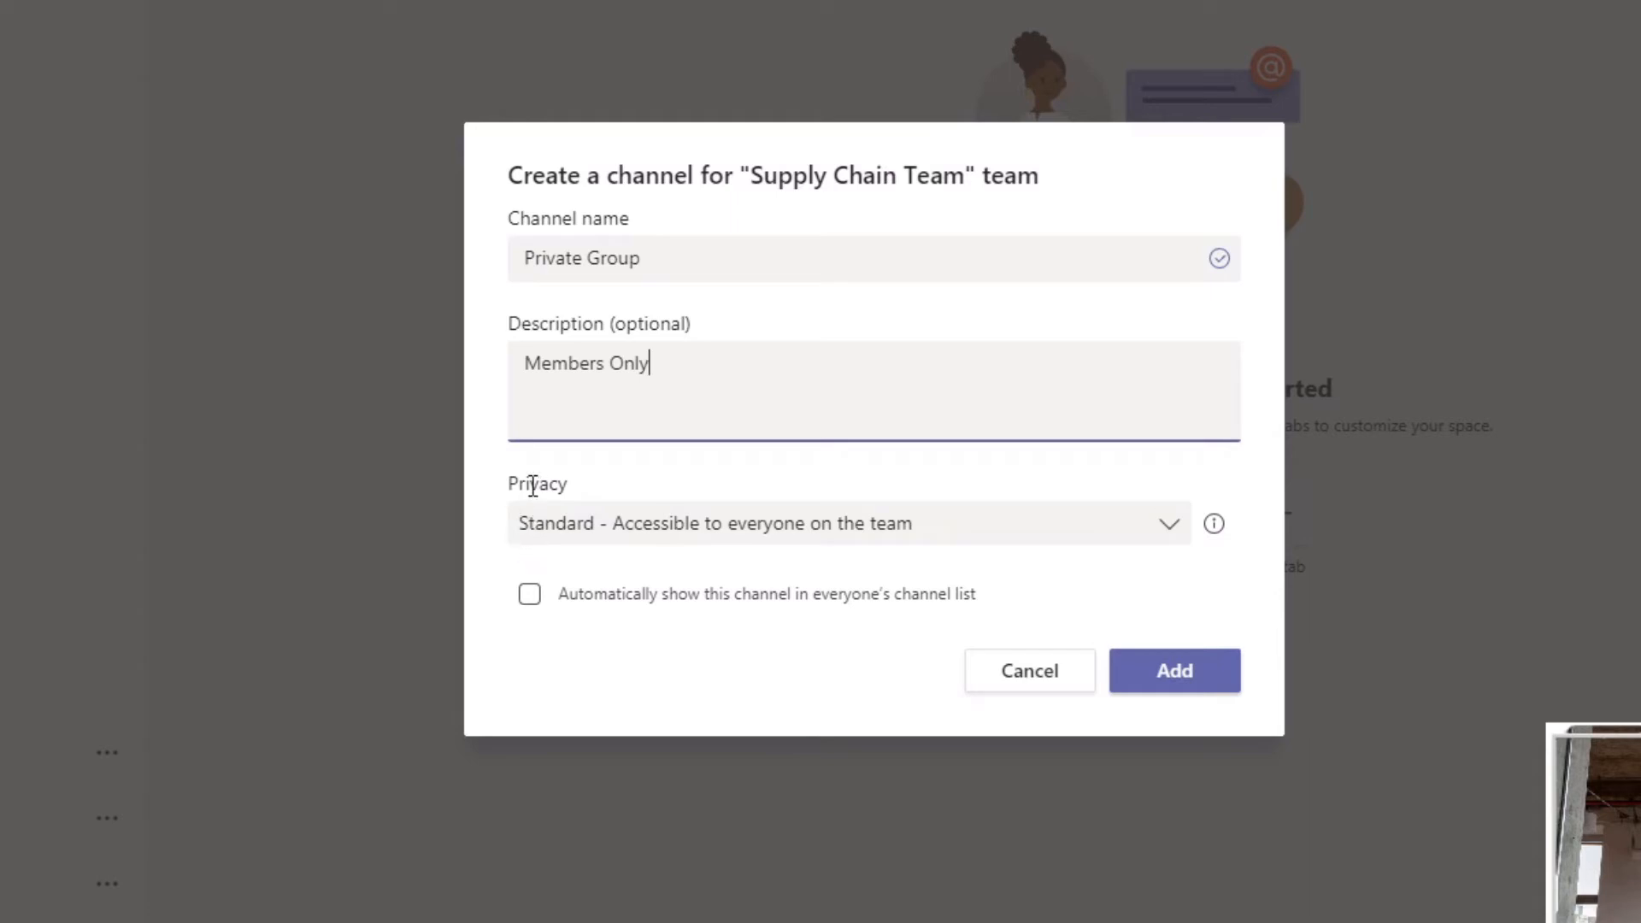
pyautogui.moveTo(703, 547)
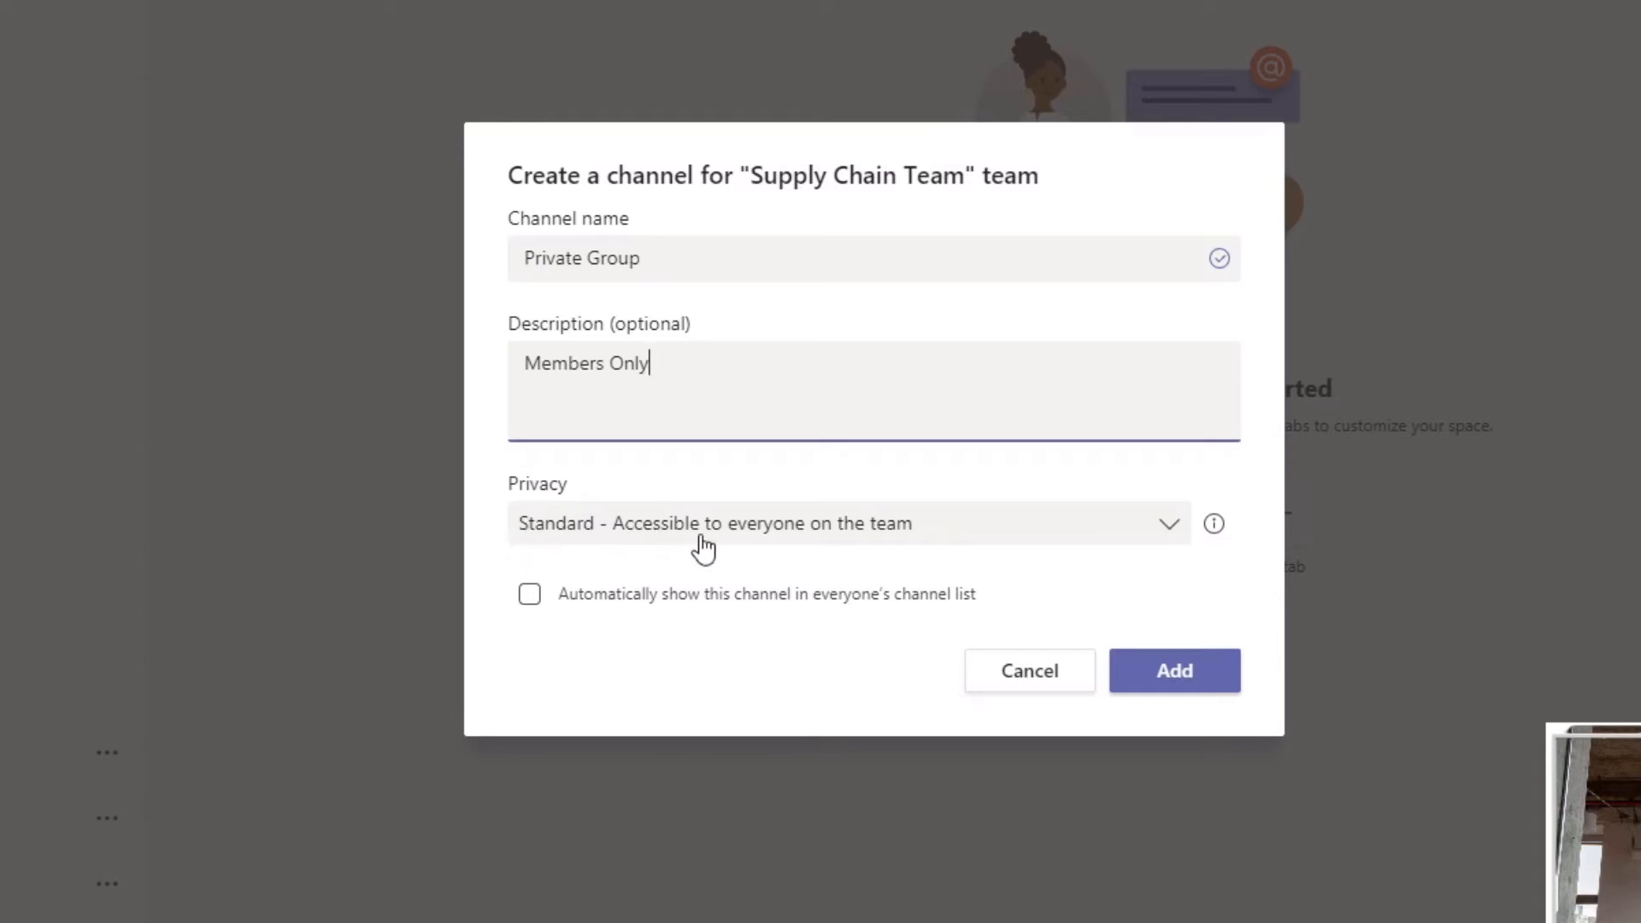
pyautogui.moveTo(848, 549)
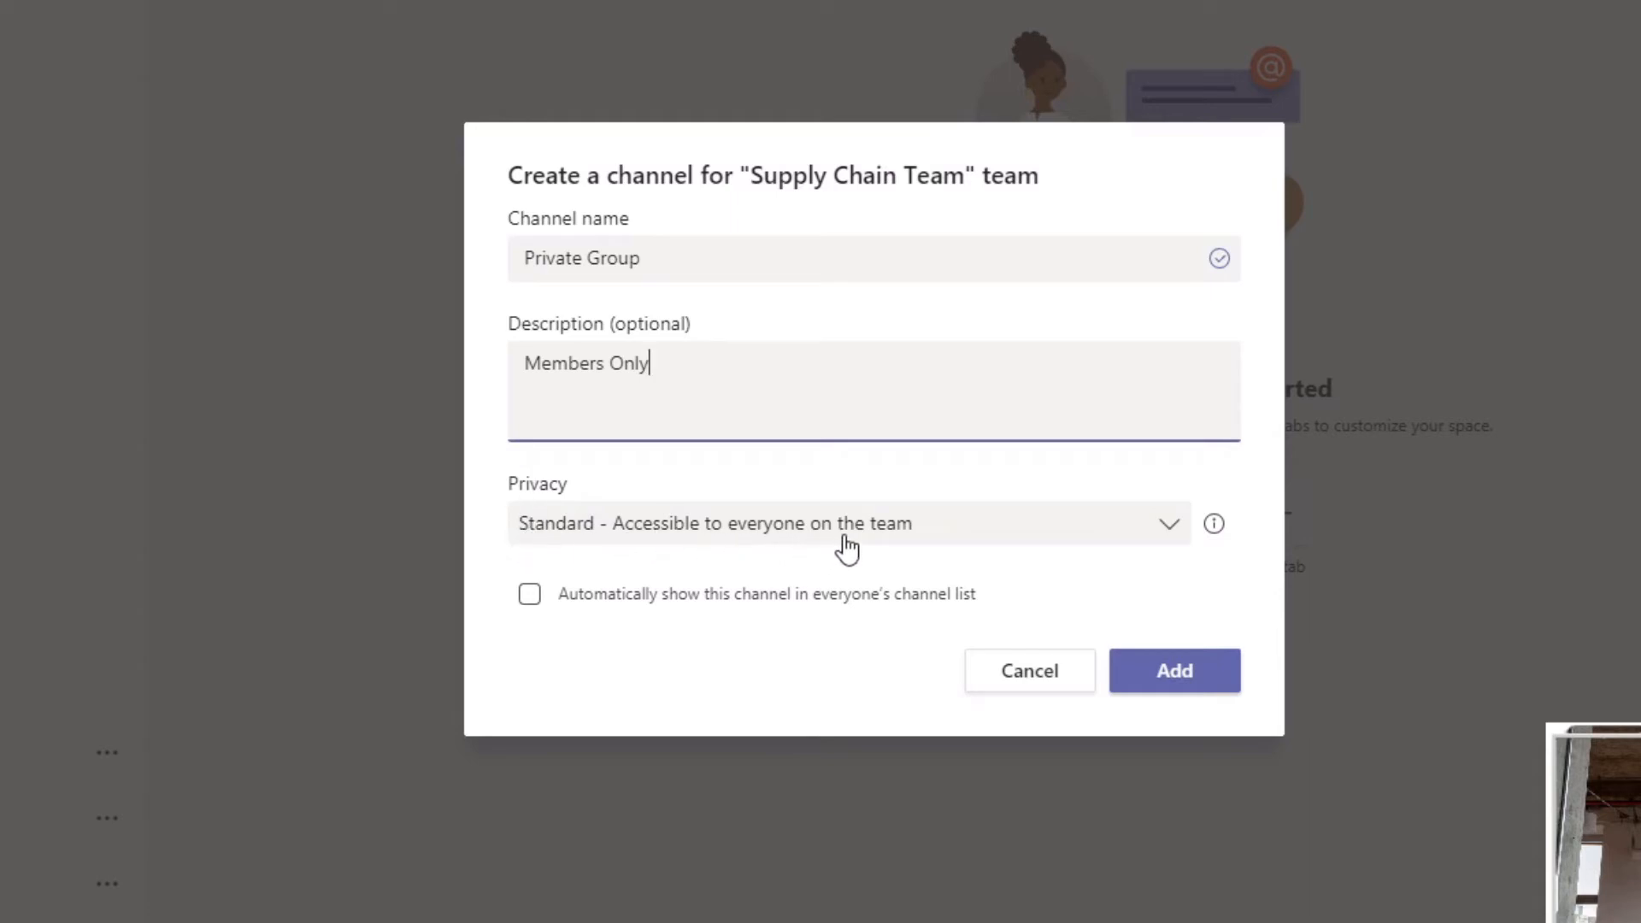
pyautogui.moveTo(1170, 531)
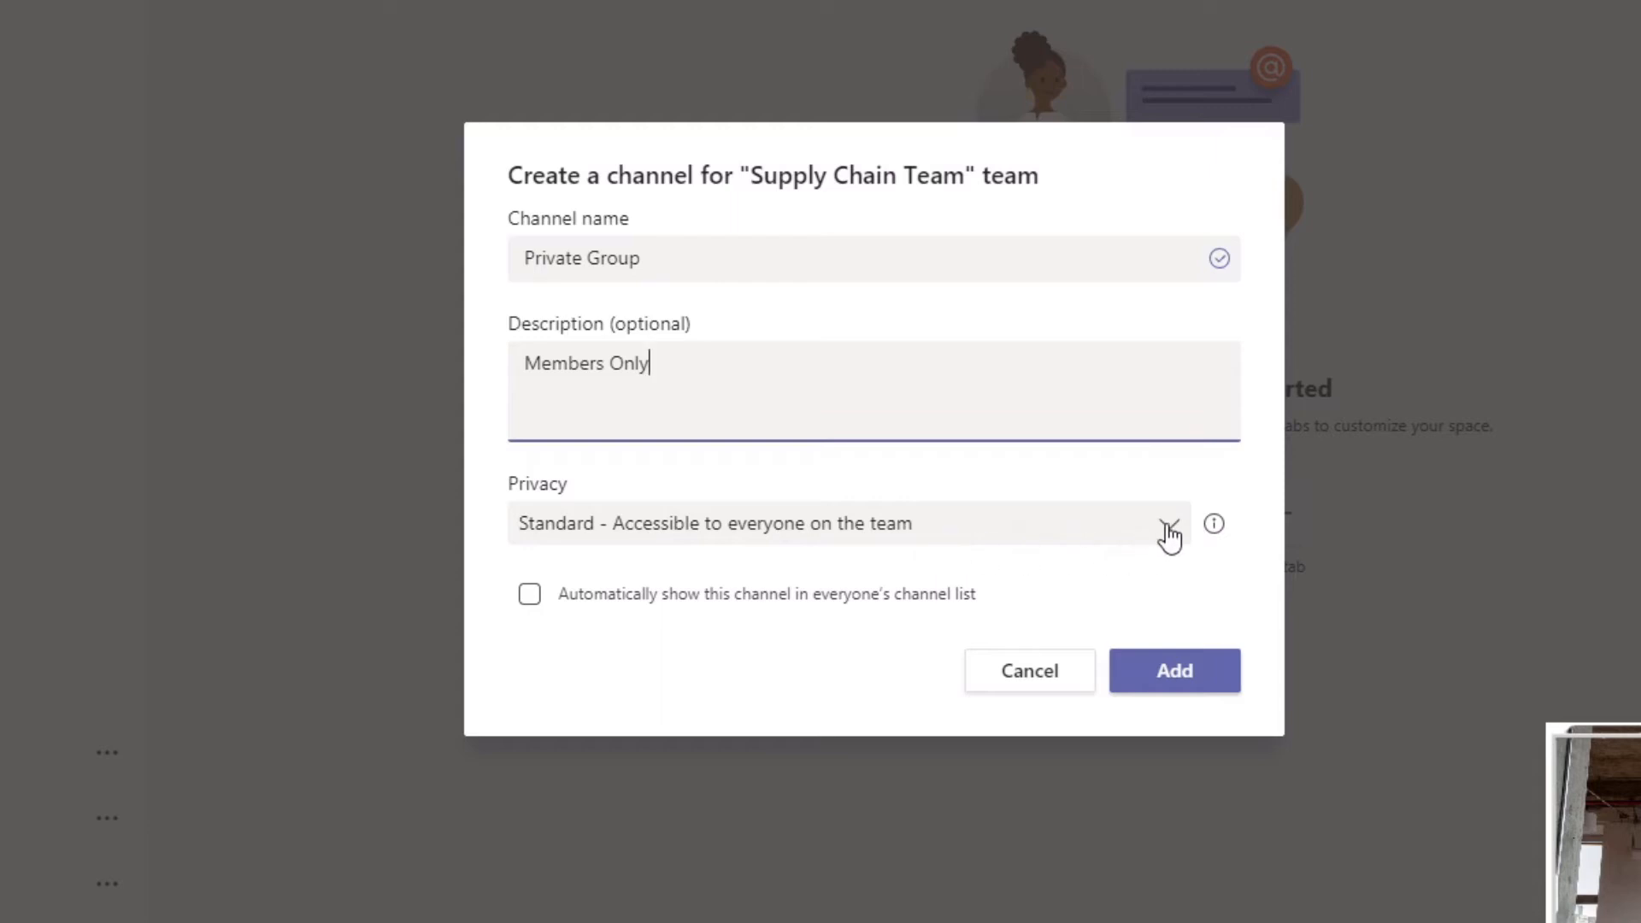
# Set the Private Group channel's privacy to Private and submit the channel details
pyautogui.click(1170, 523)
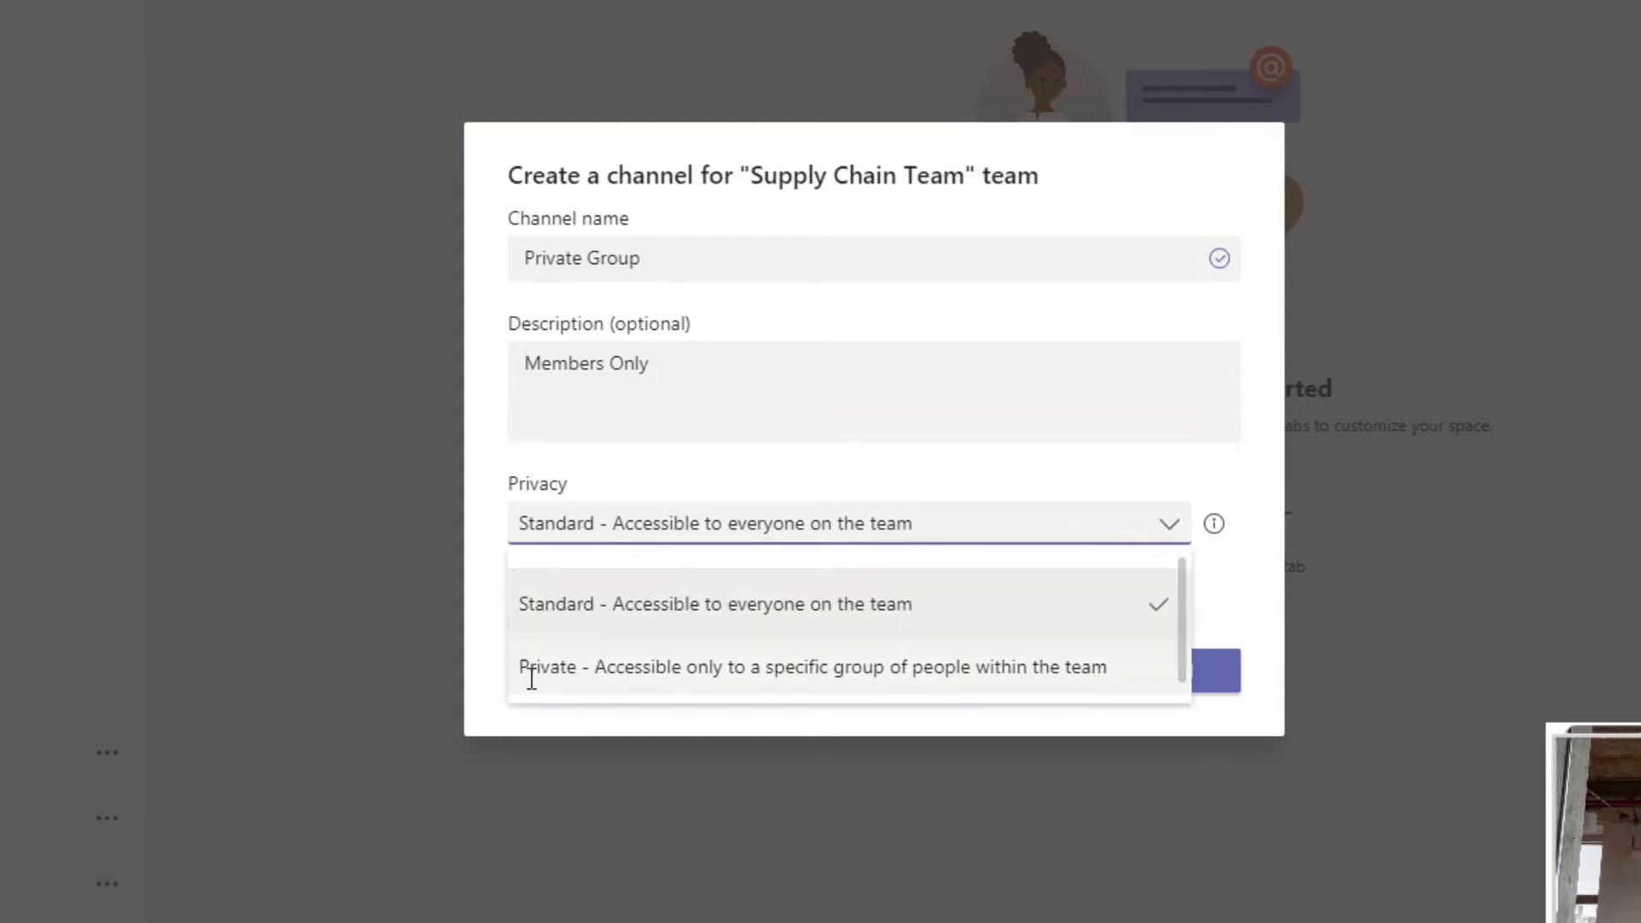
pyautogui.click(811, 667)
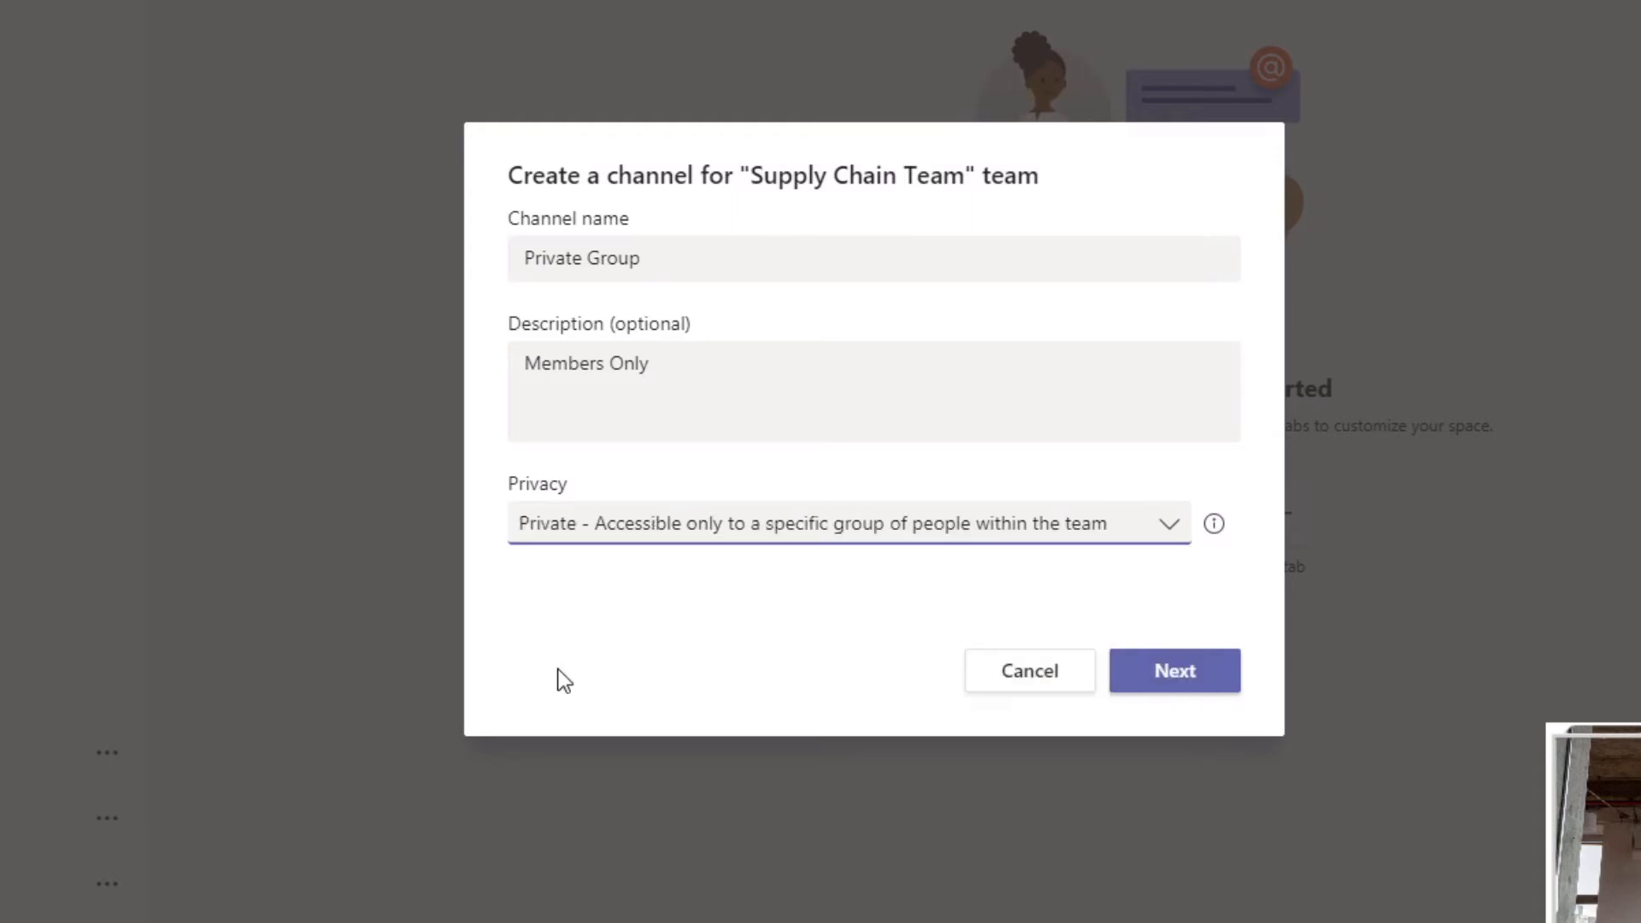
pyautogui.moveTo(556, 553)
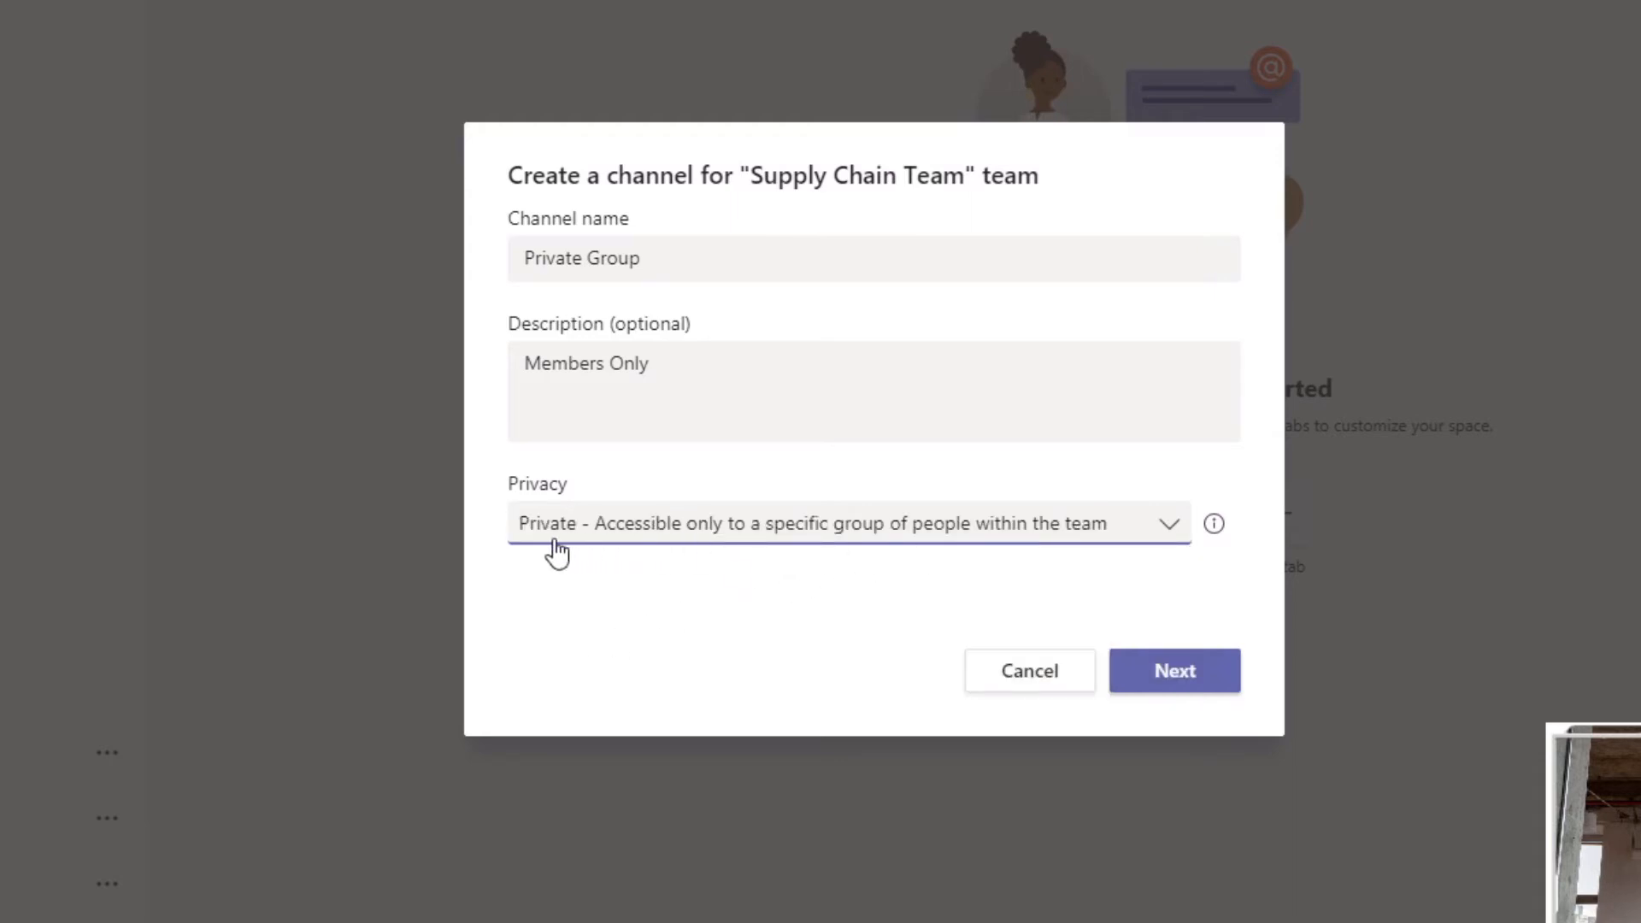
pyautogui.moveTo(813, 550)
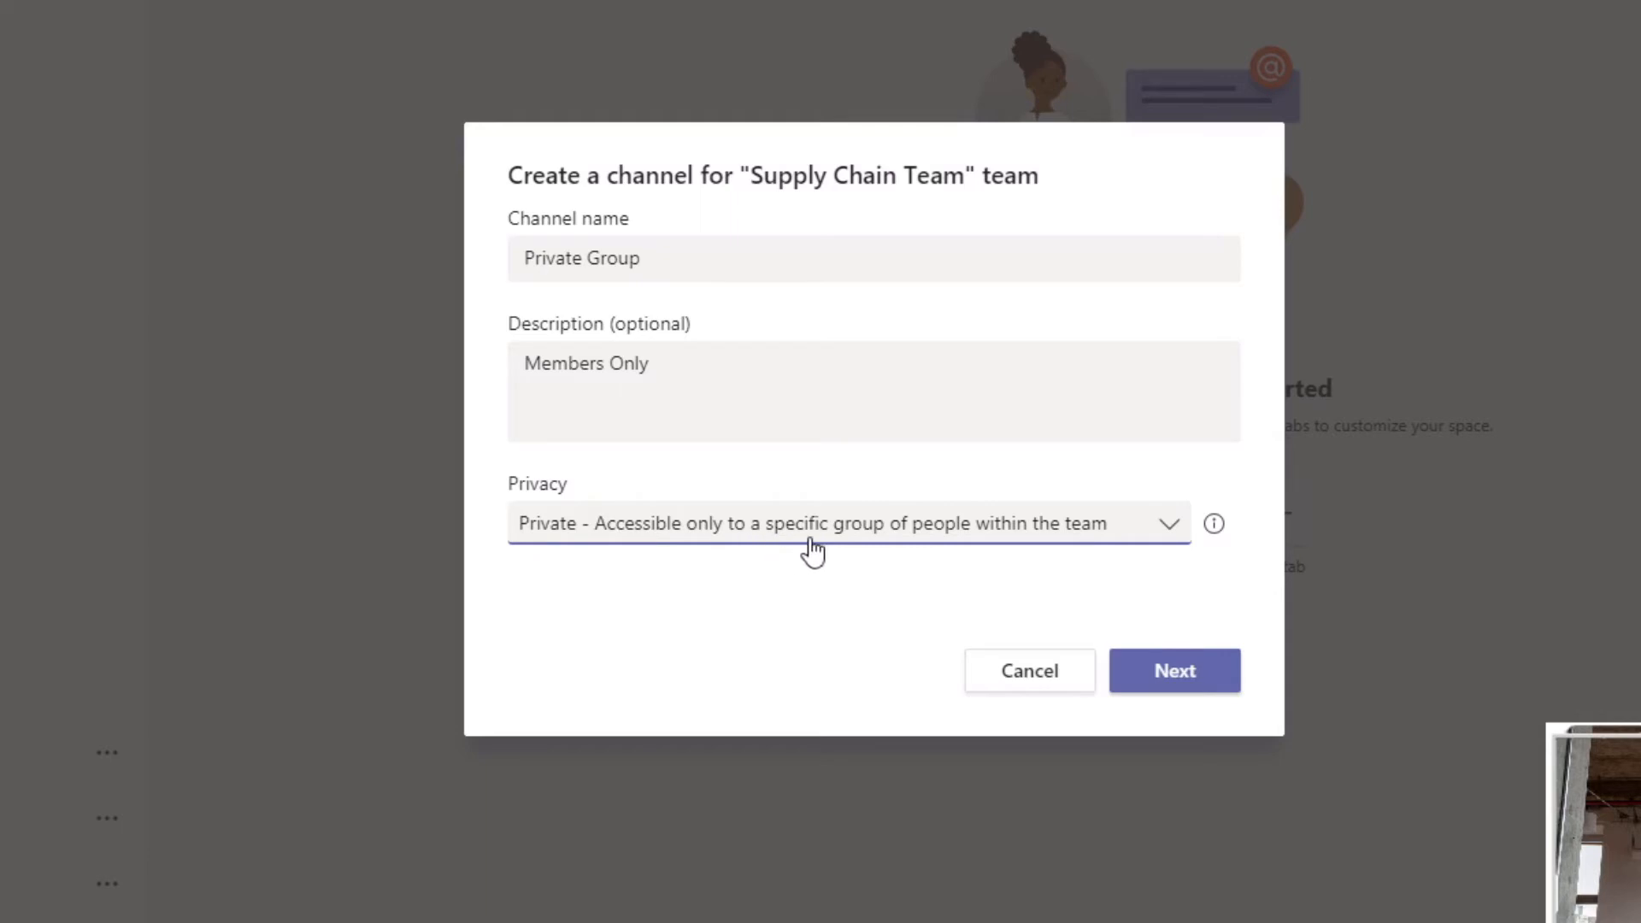
pyautogui.moveTo(1155, 573)
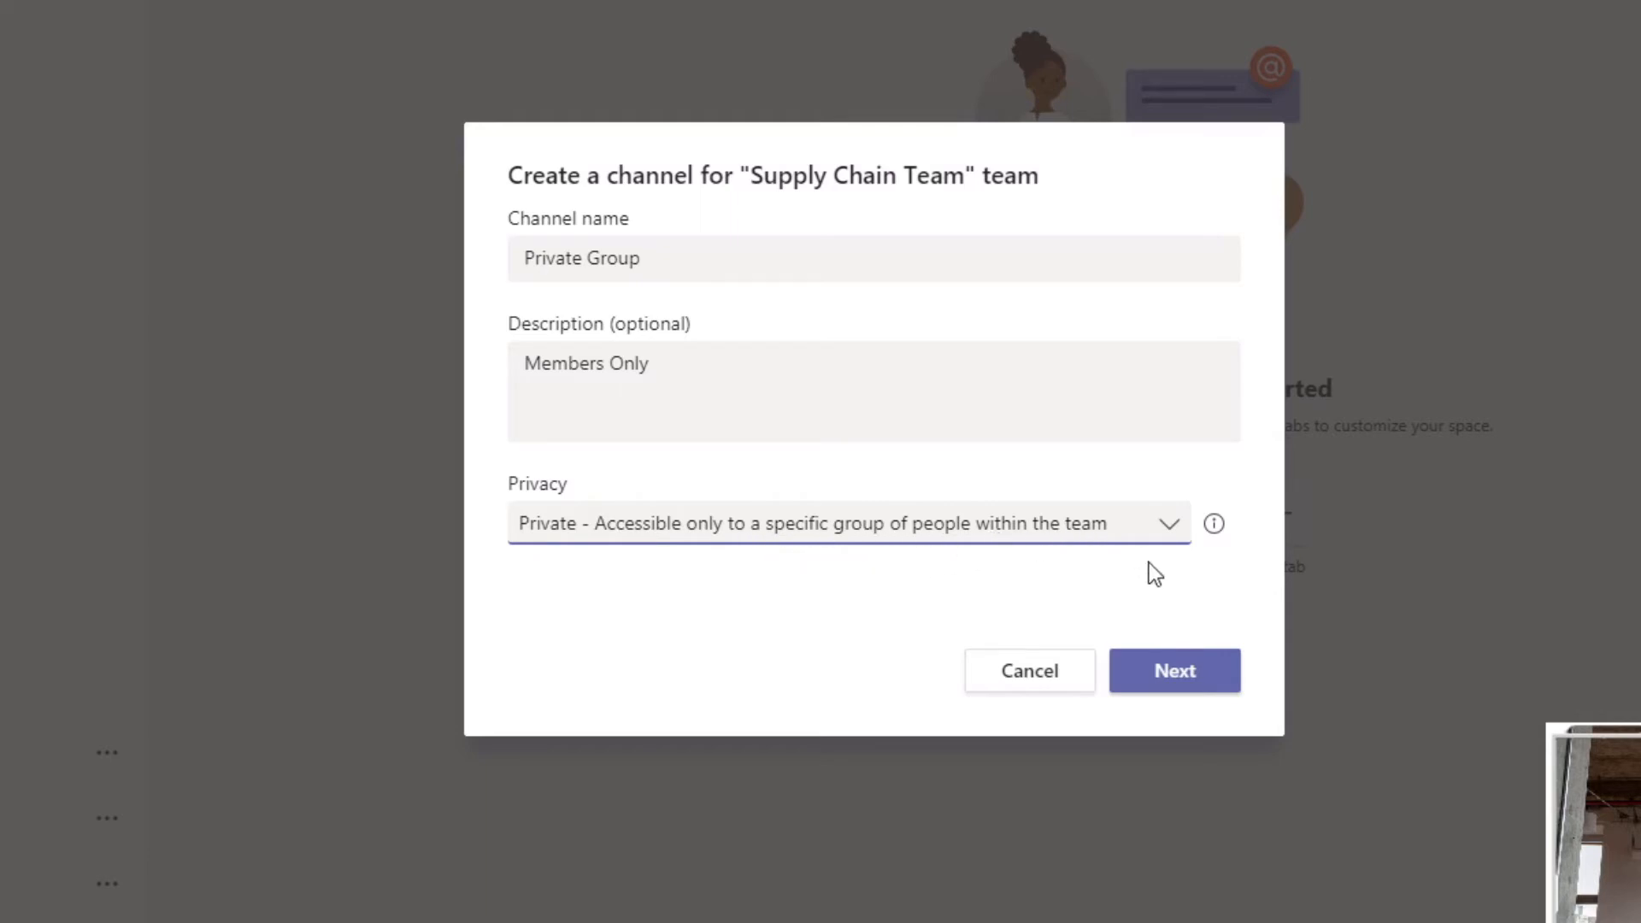
pyautogui.click(1174, 671)
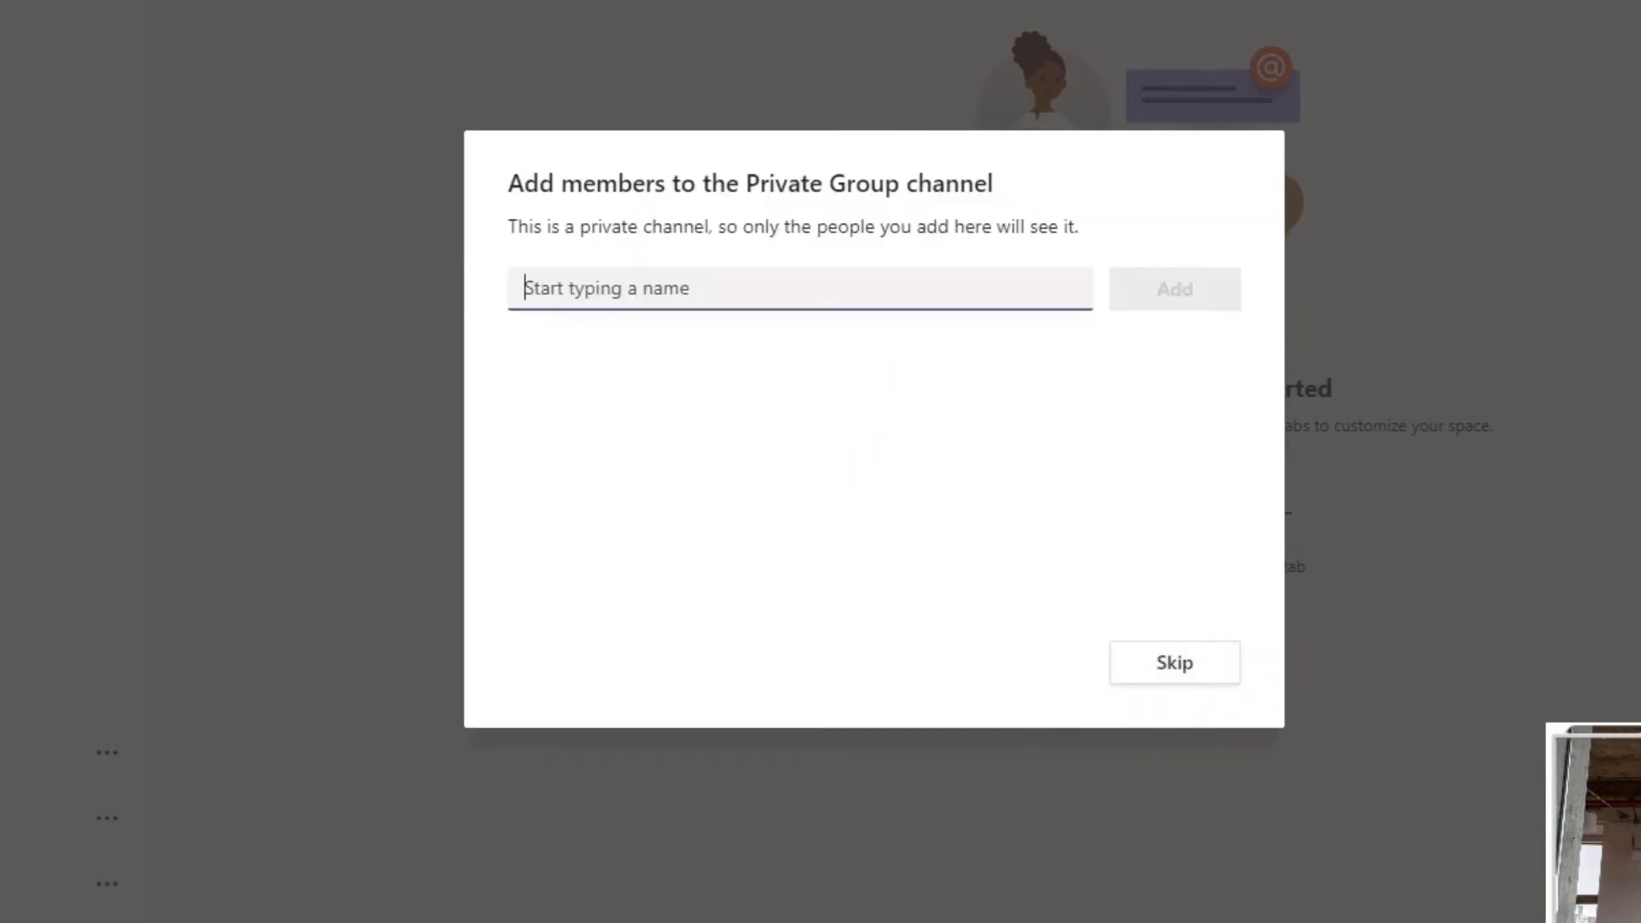
pyautogui.moveTo(1075, 396)
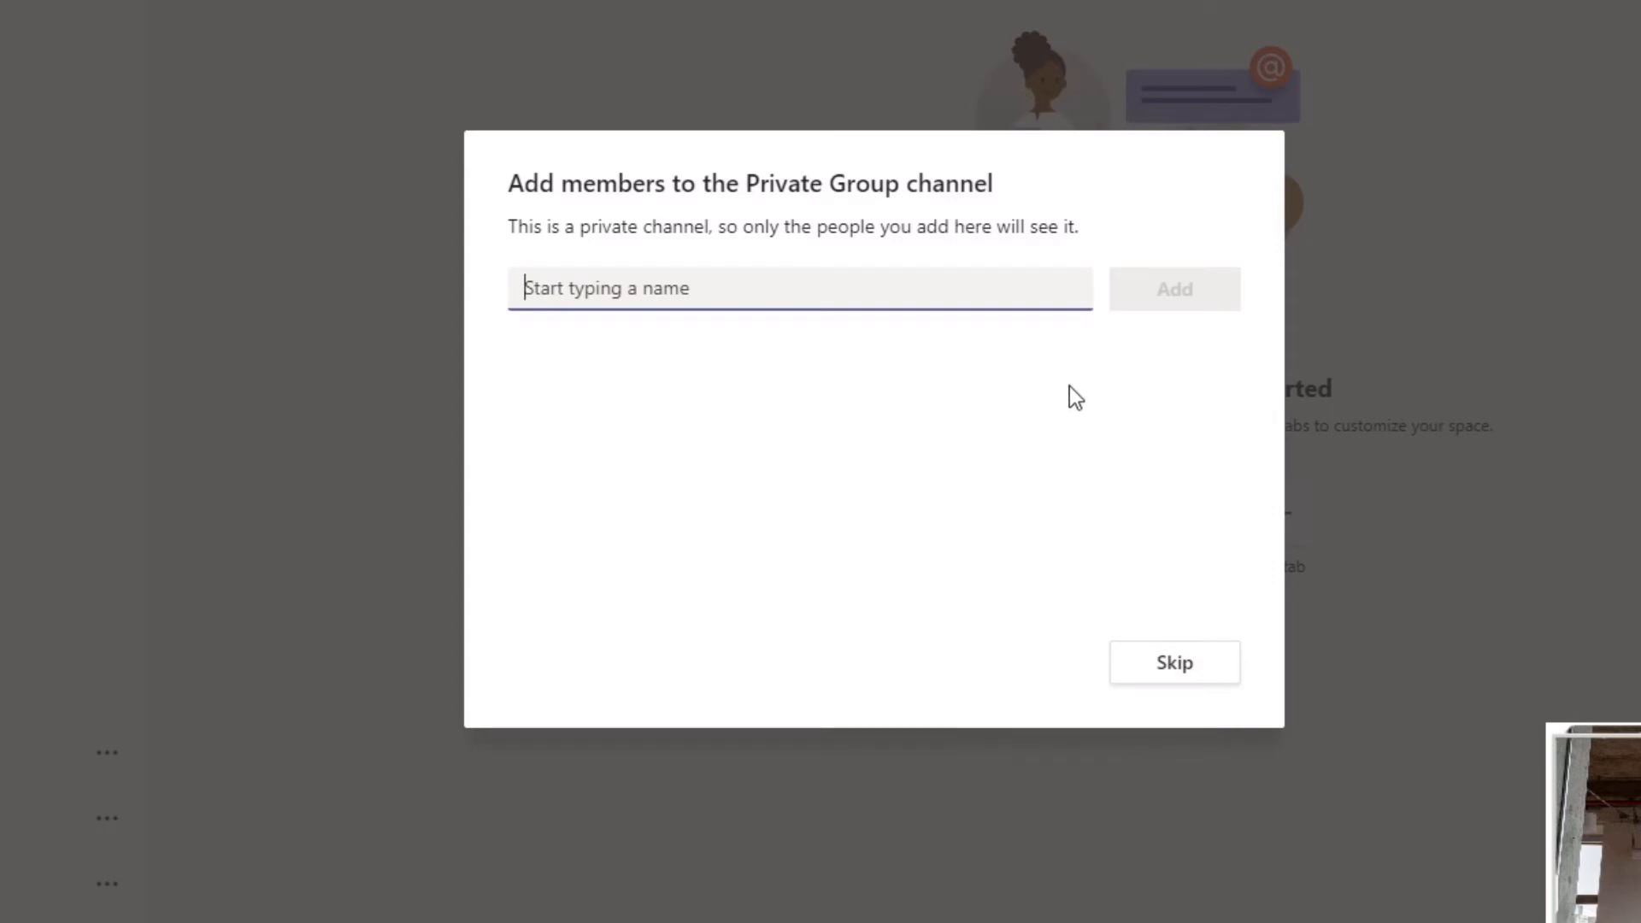
pyautogui.moveTo(563, 218)
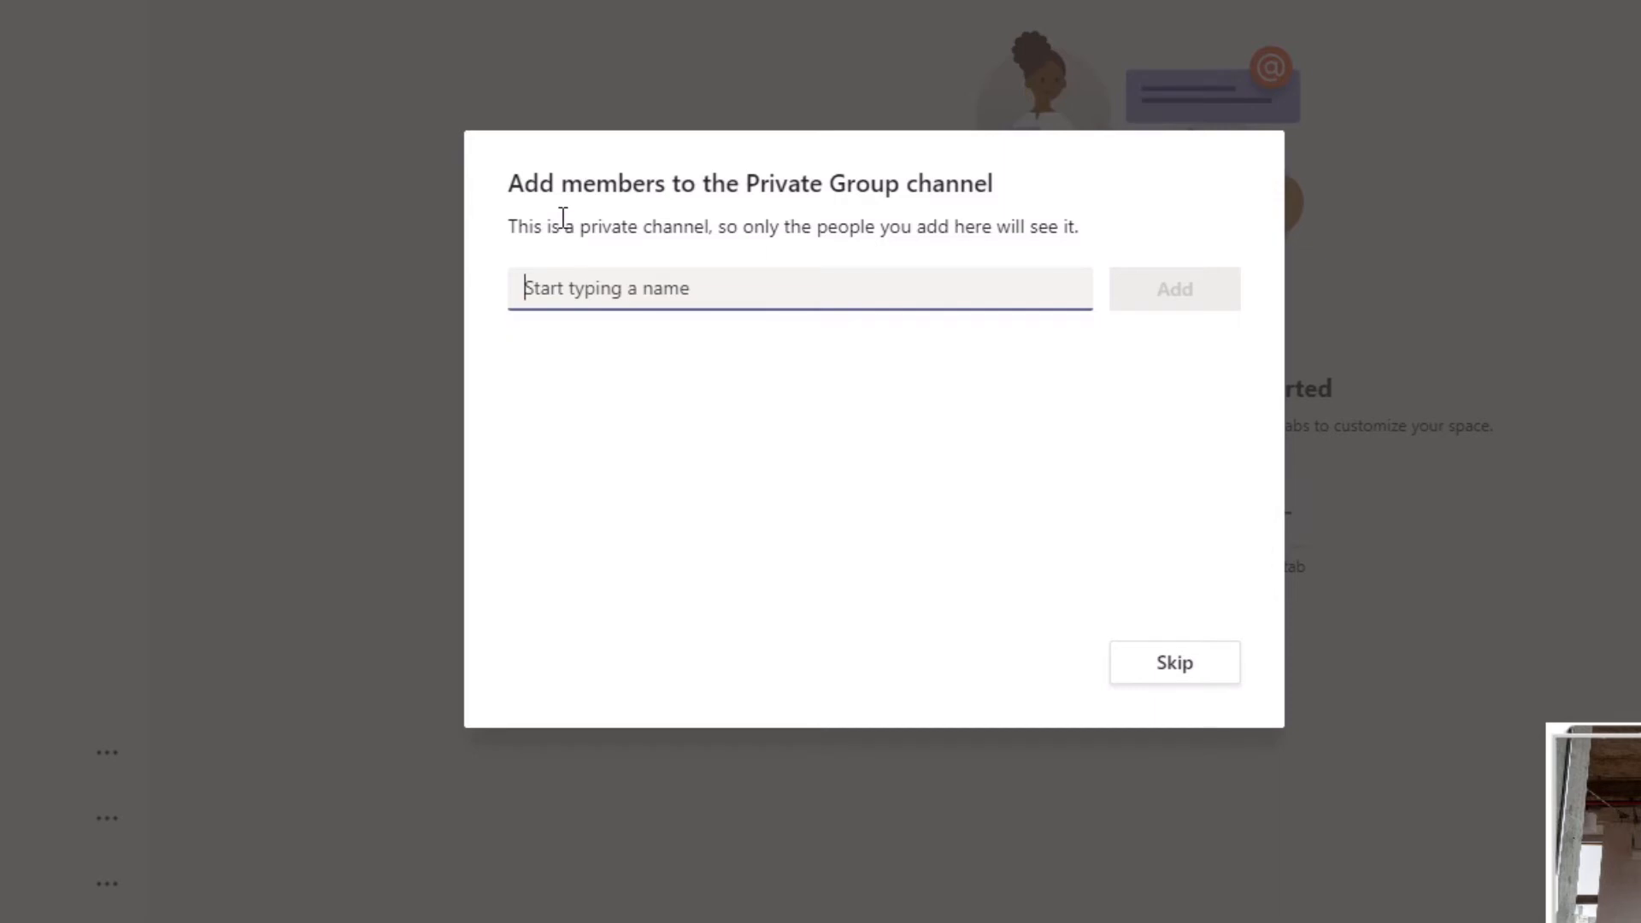
pyautogui.moveTo(536, 210)
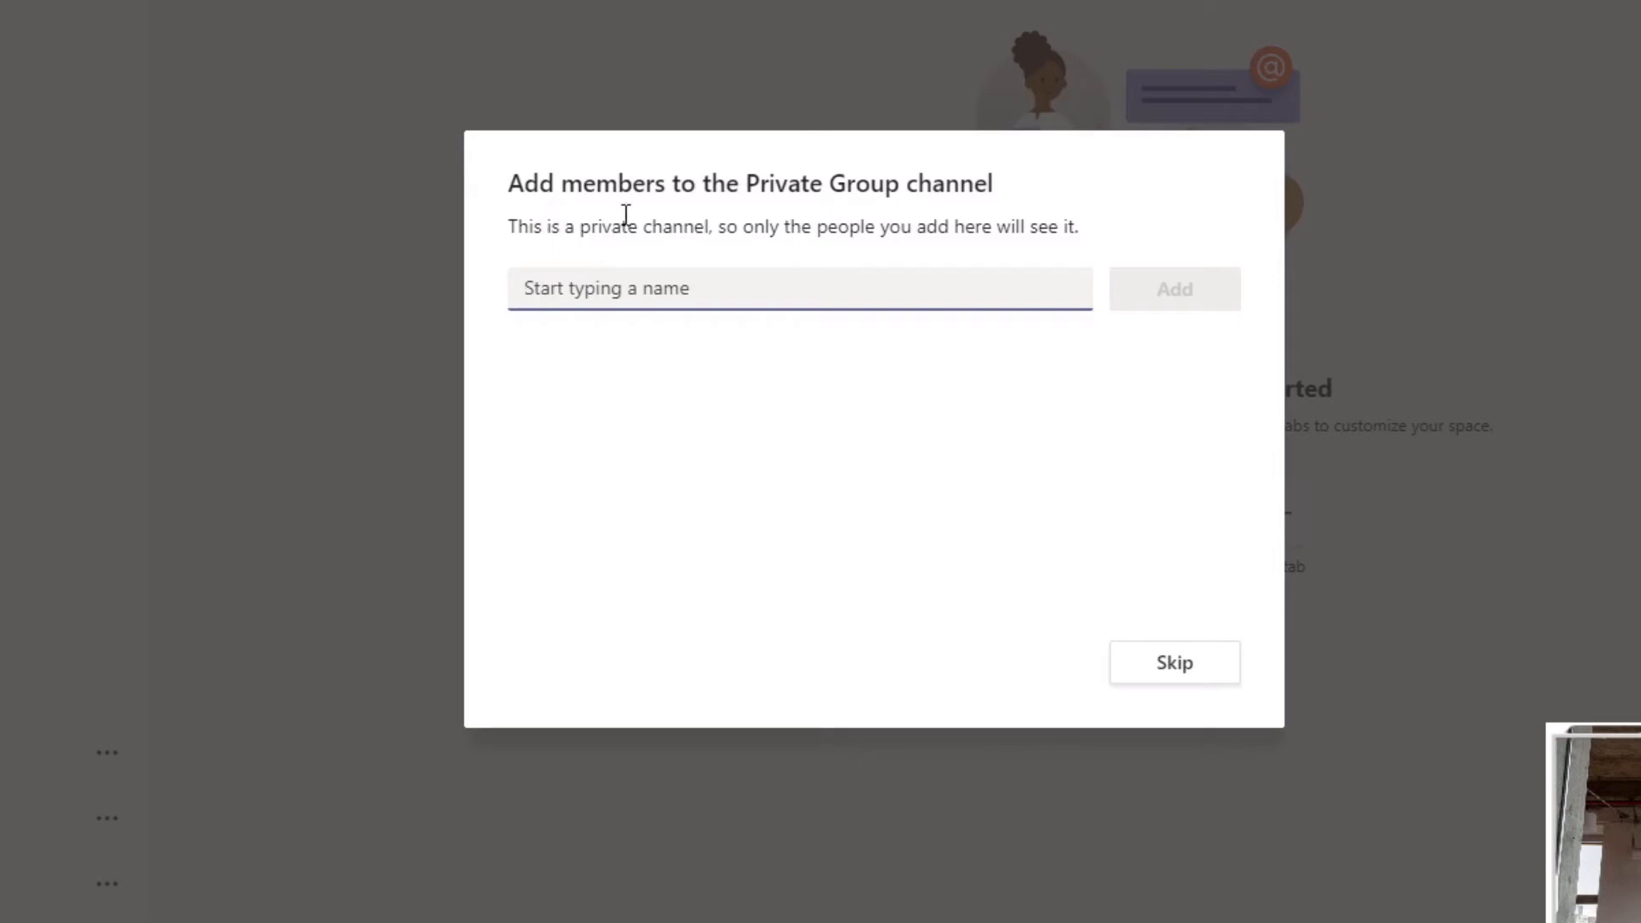
pyautogui.moveTo(689, 256)
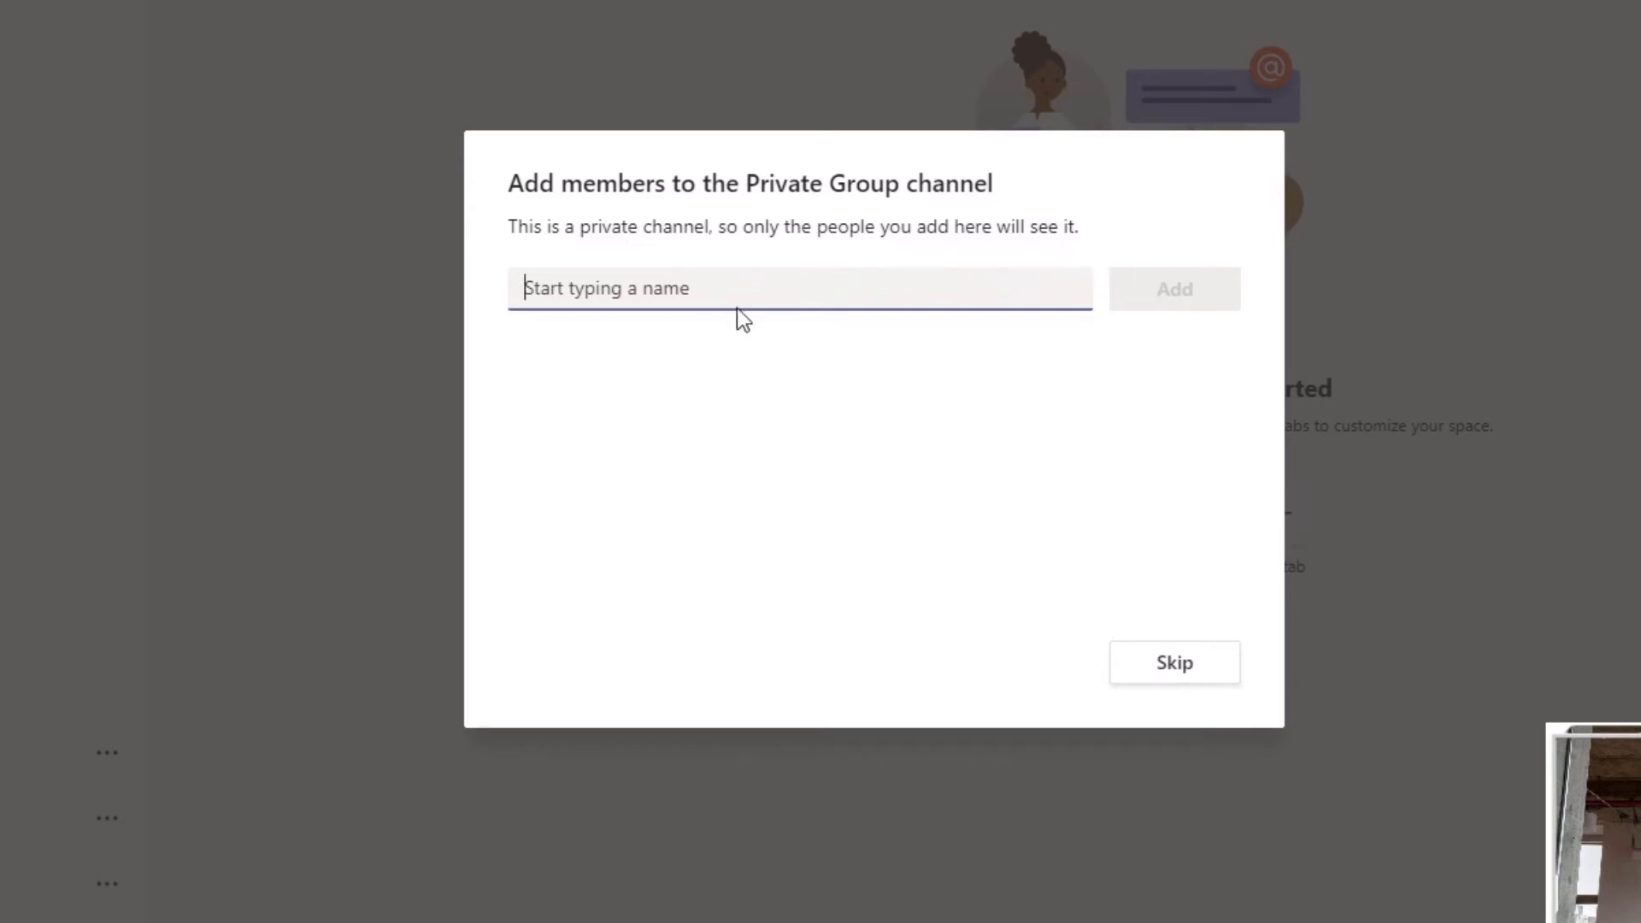
pyautogui.moveTo(1083, 683)
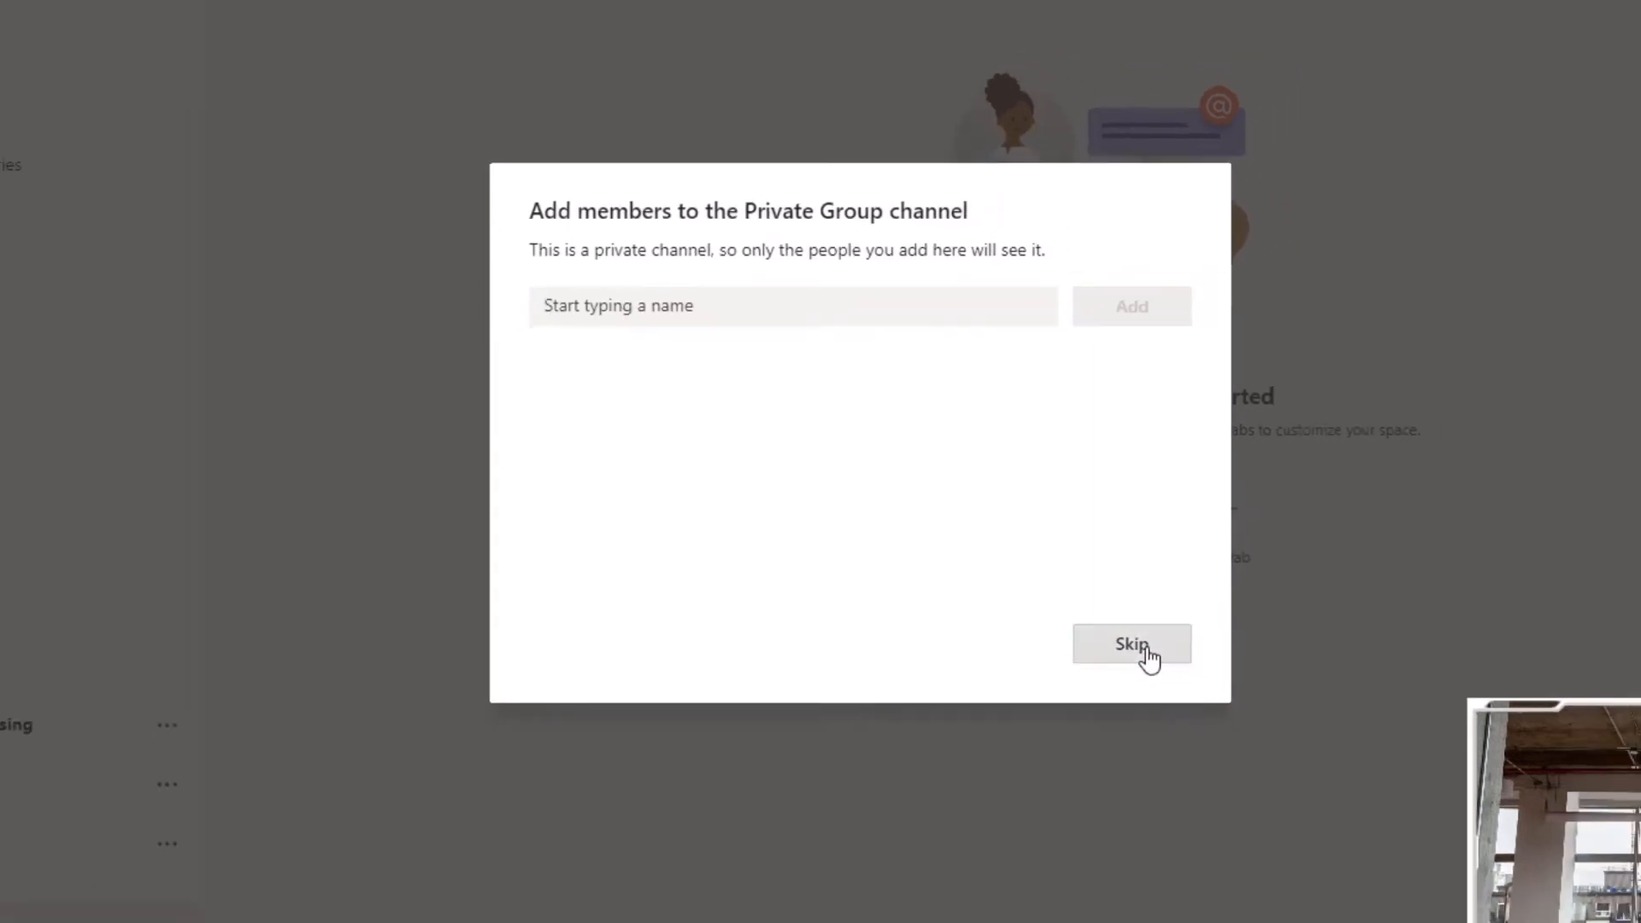
# Skip adding members so the padlocked Private Group channel is created
pyautogui.click(1130, 644)
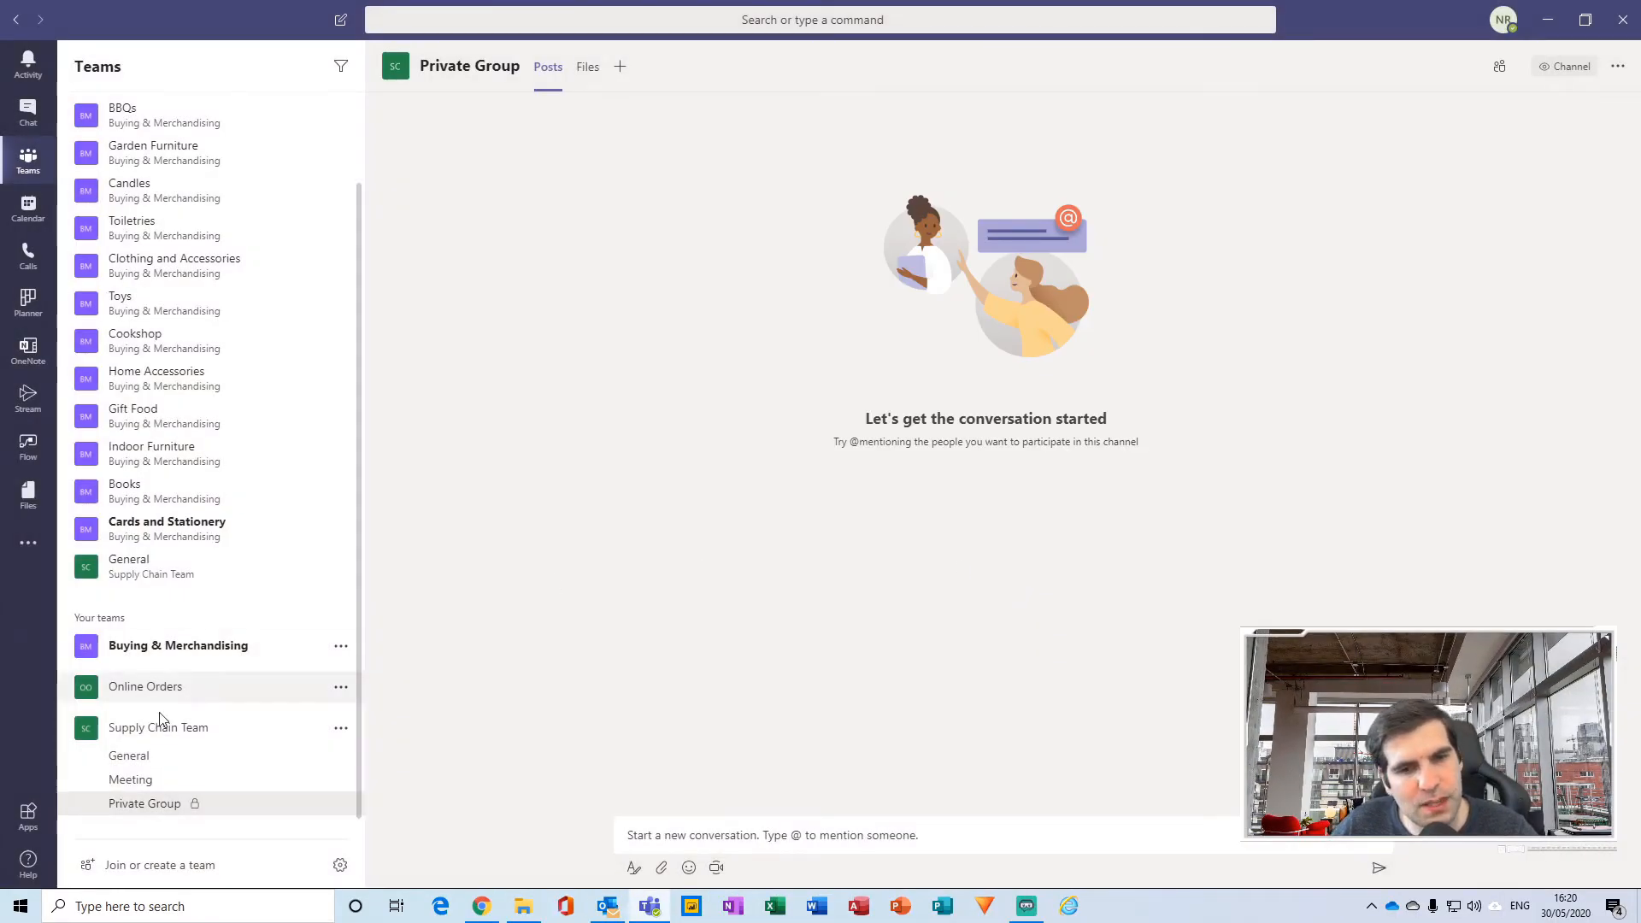
pyautogui.moveTo(141, 832)
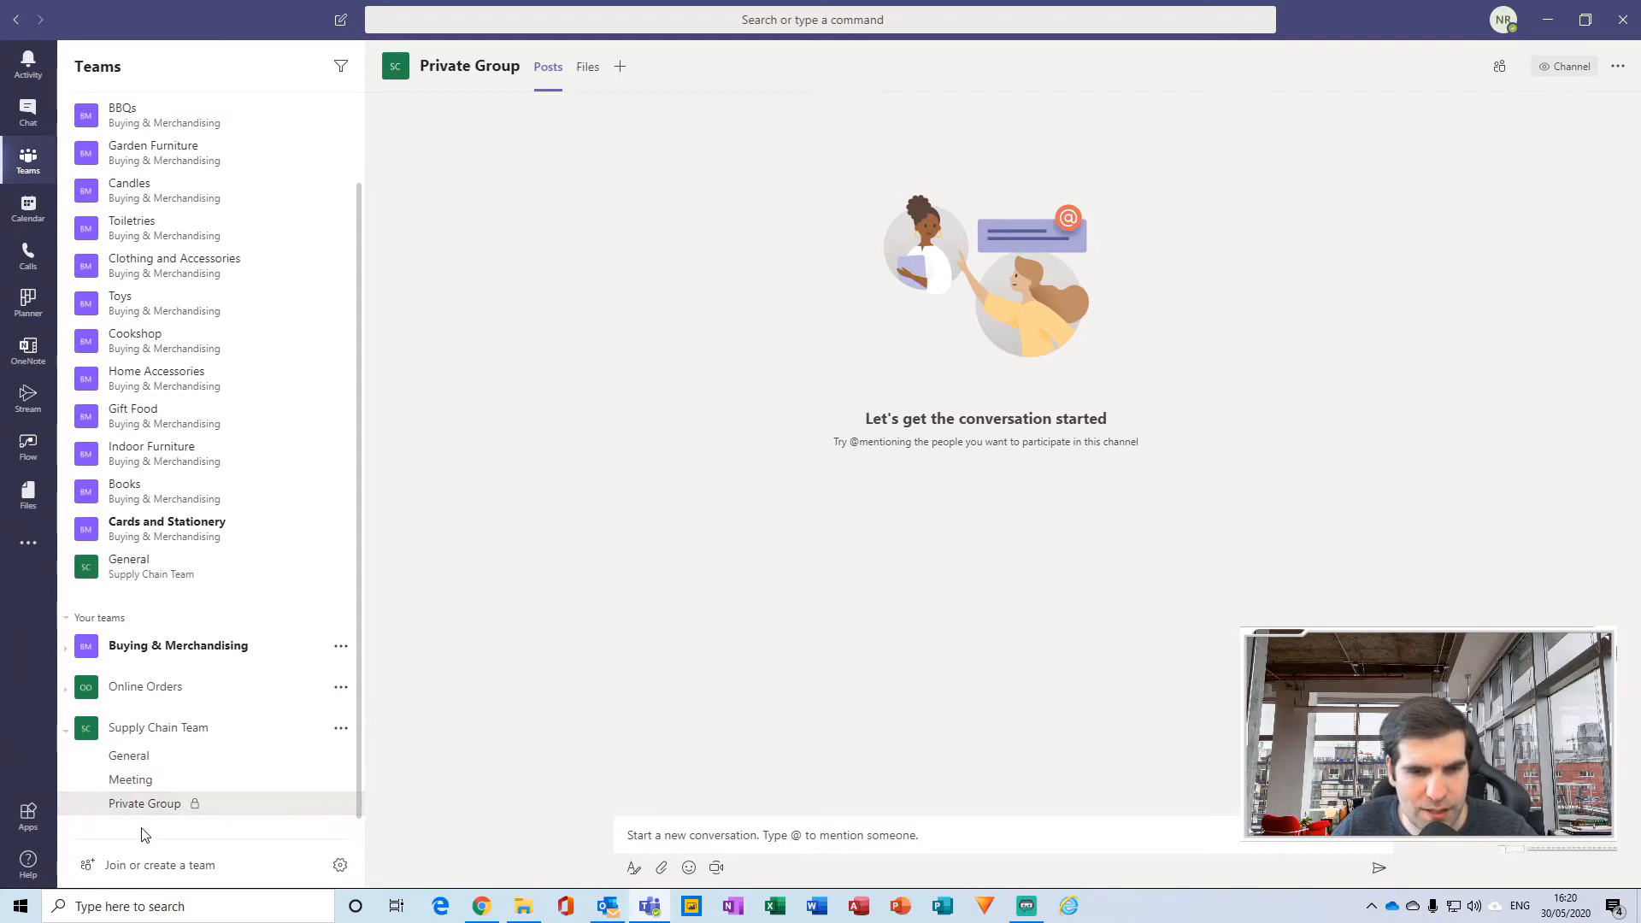
pyautogui.moveTo(187, 848)
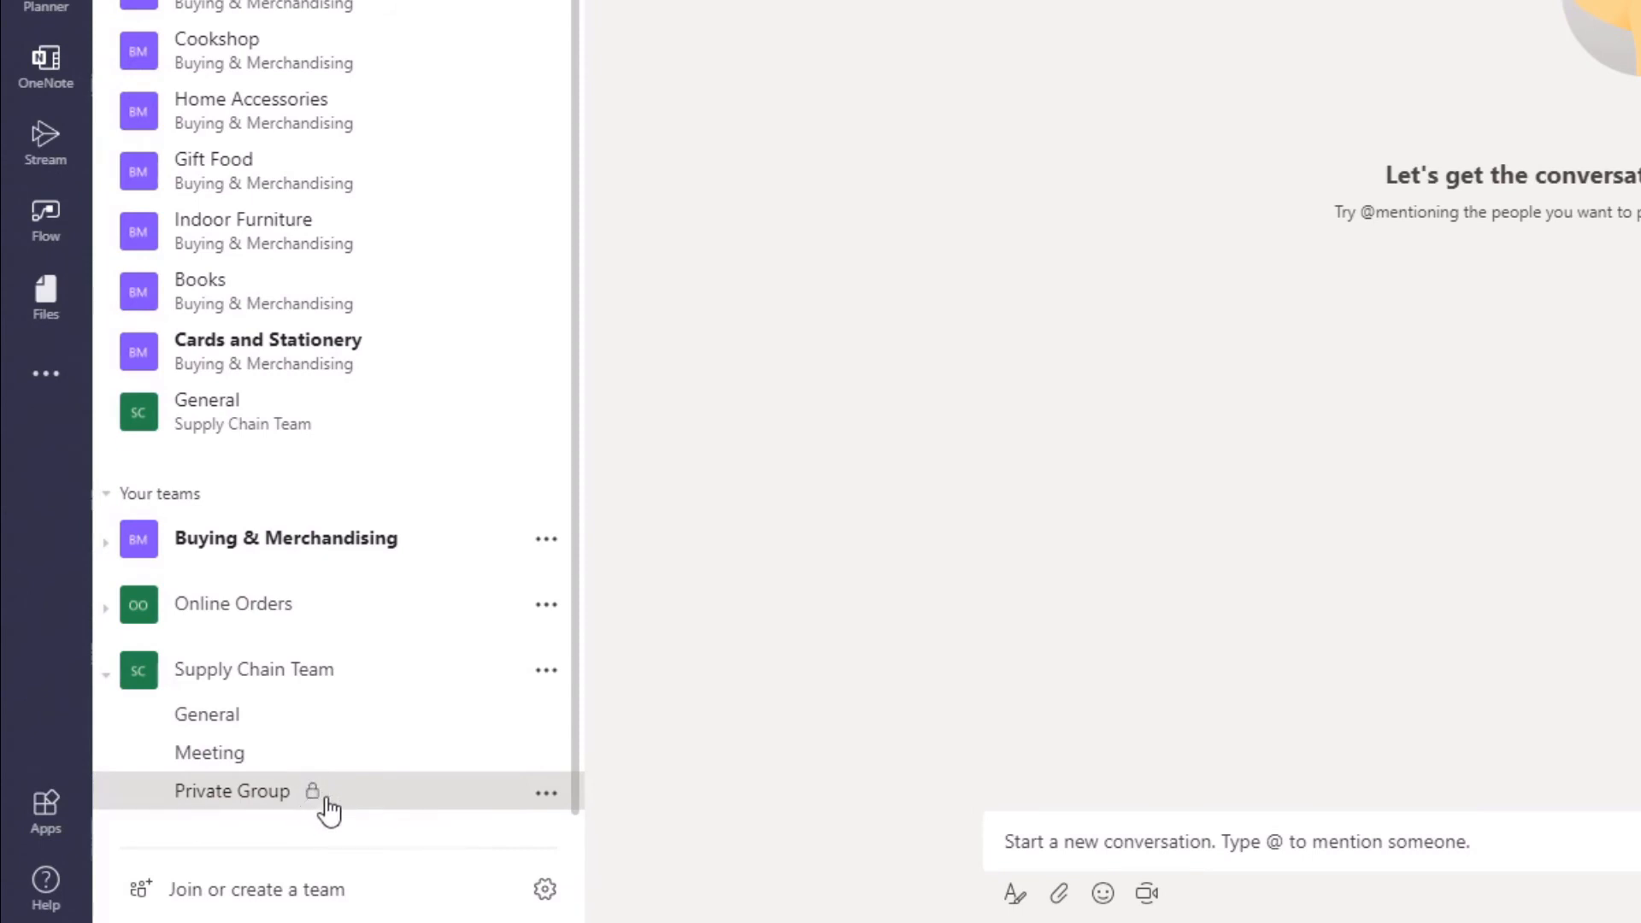
pyautogui.moveTo(334, 845)
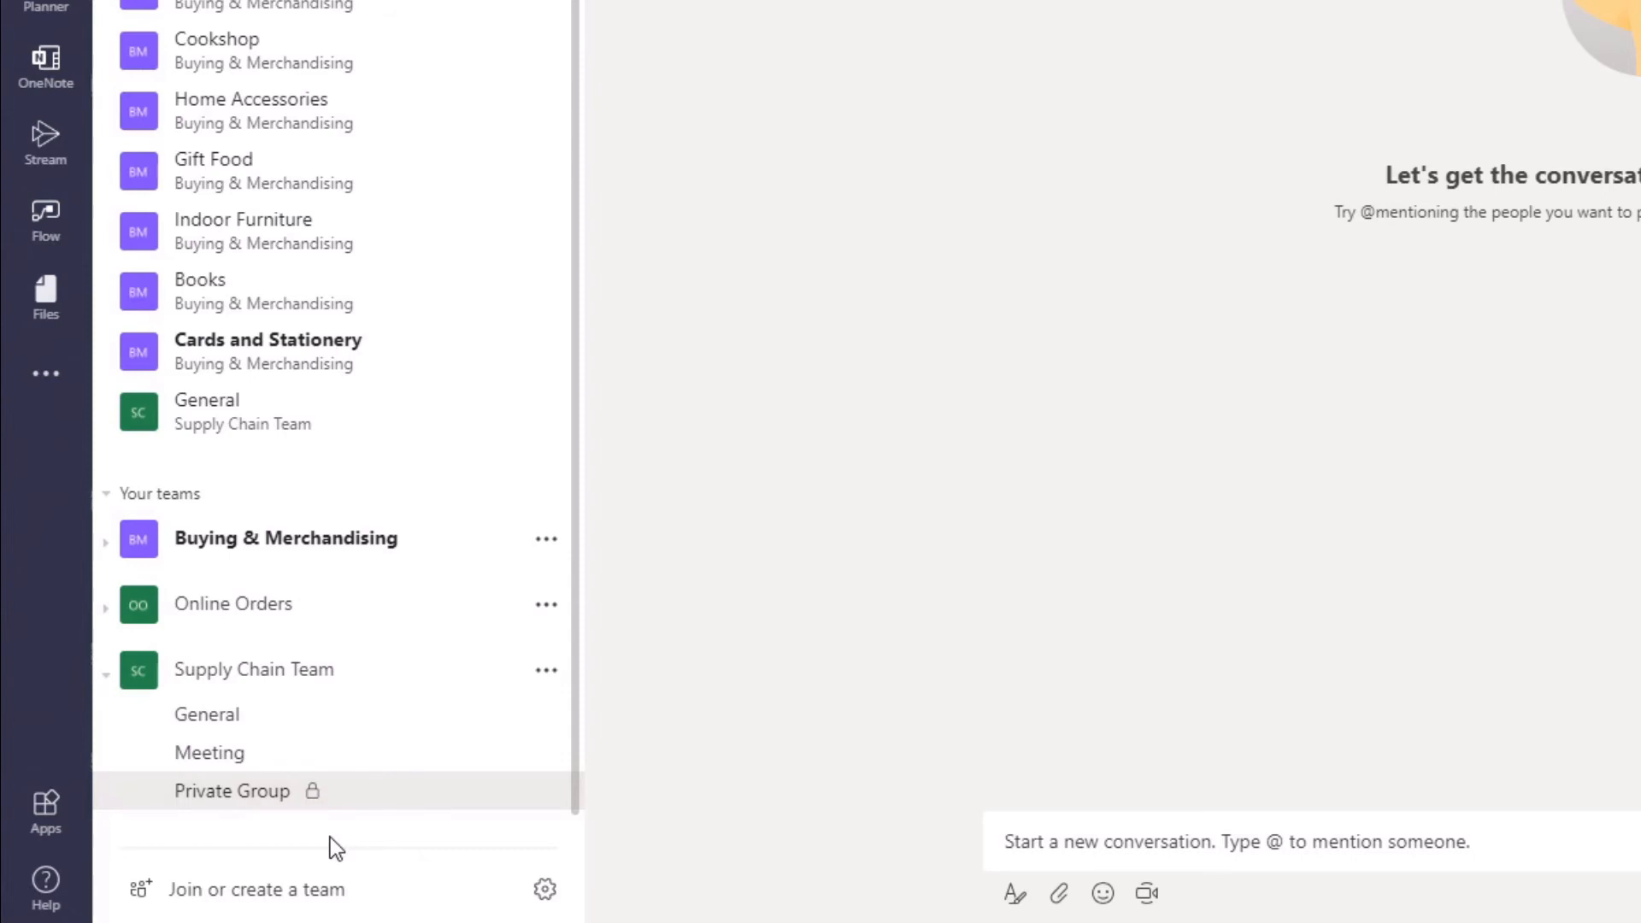
pyautogui.moveTo(499, 827)
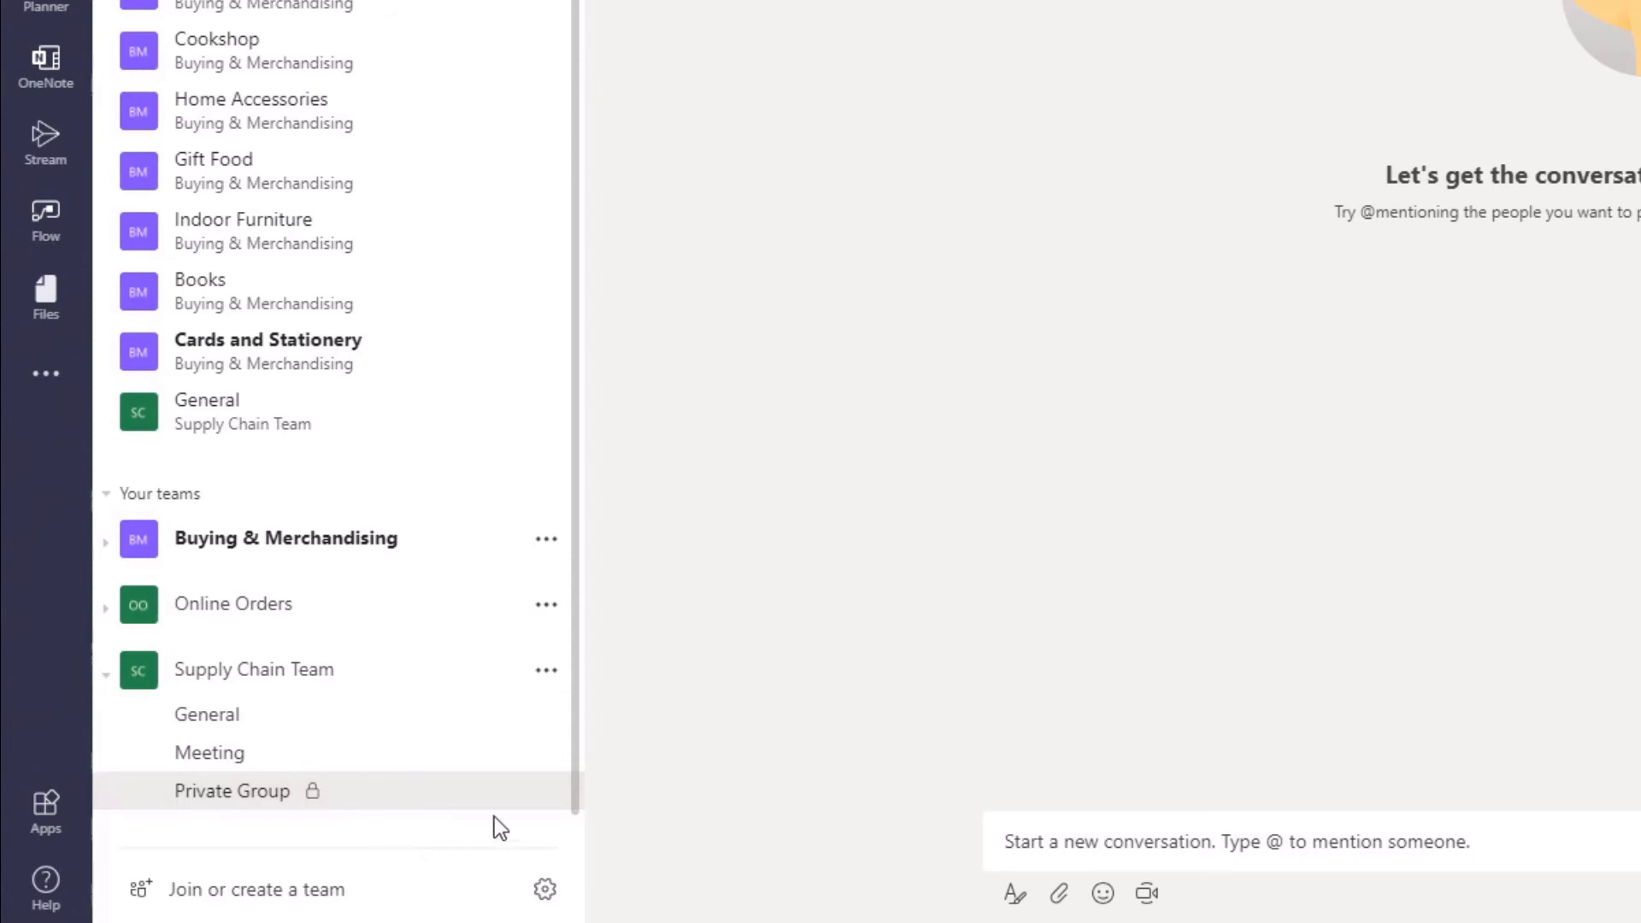
pyautogui.moveTo(547, 792)
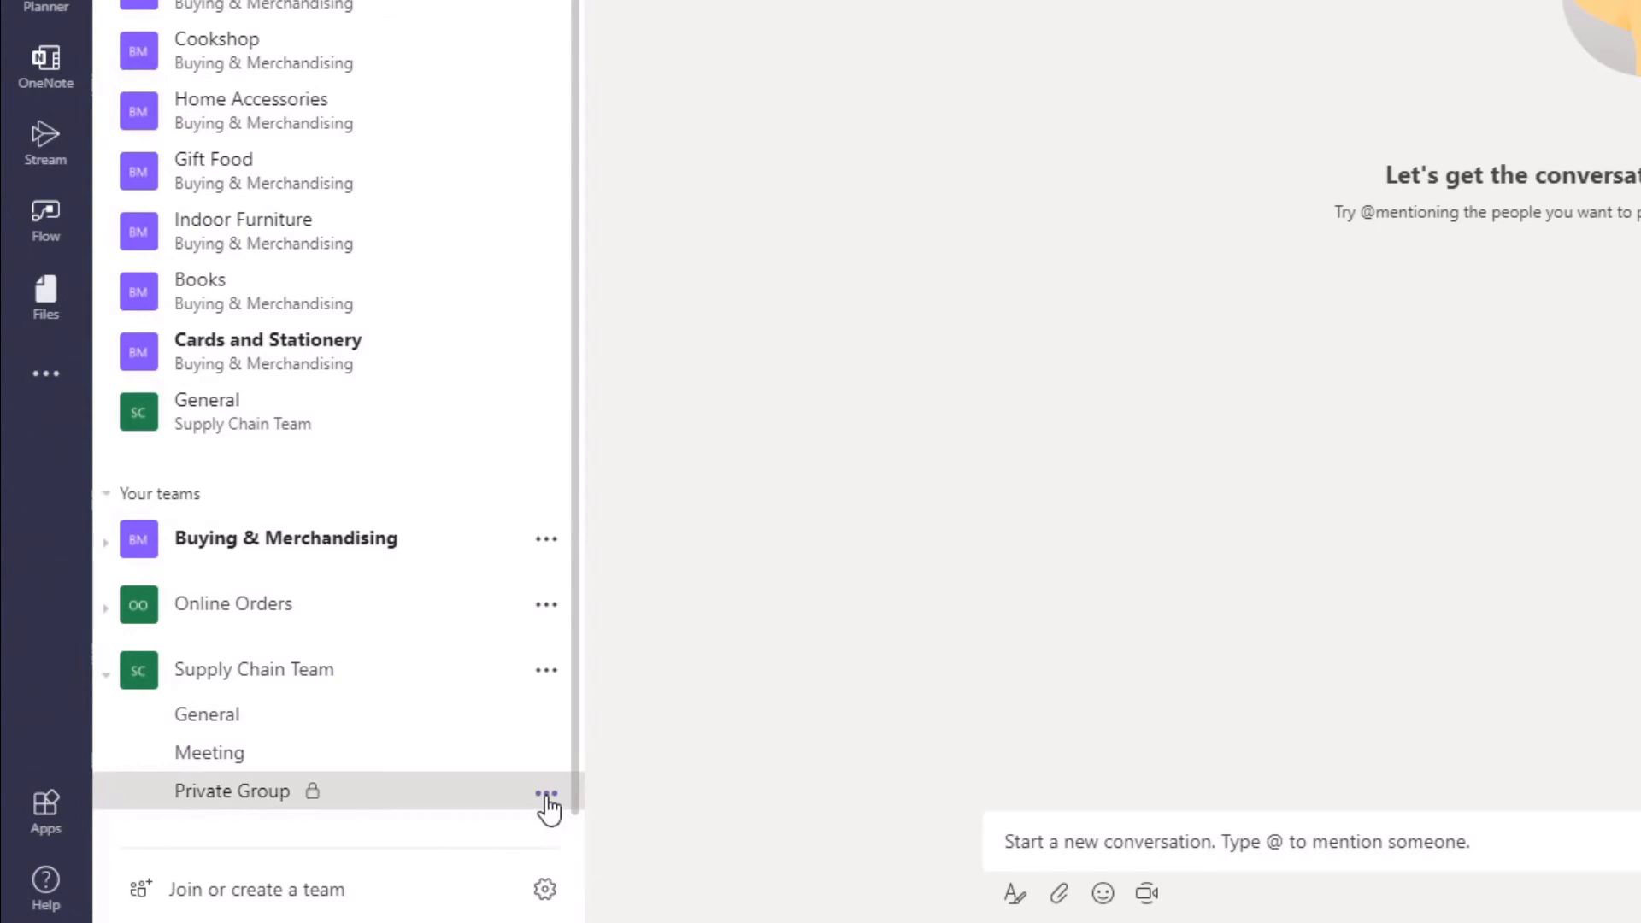
# Open the ••• menu next to the Private Group channel
pyautogui.click(545, 793)
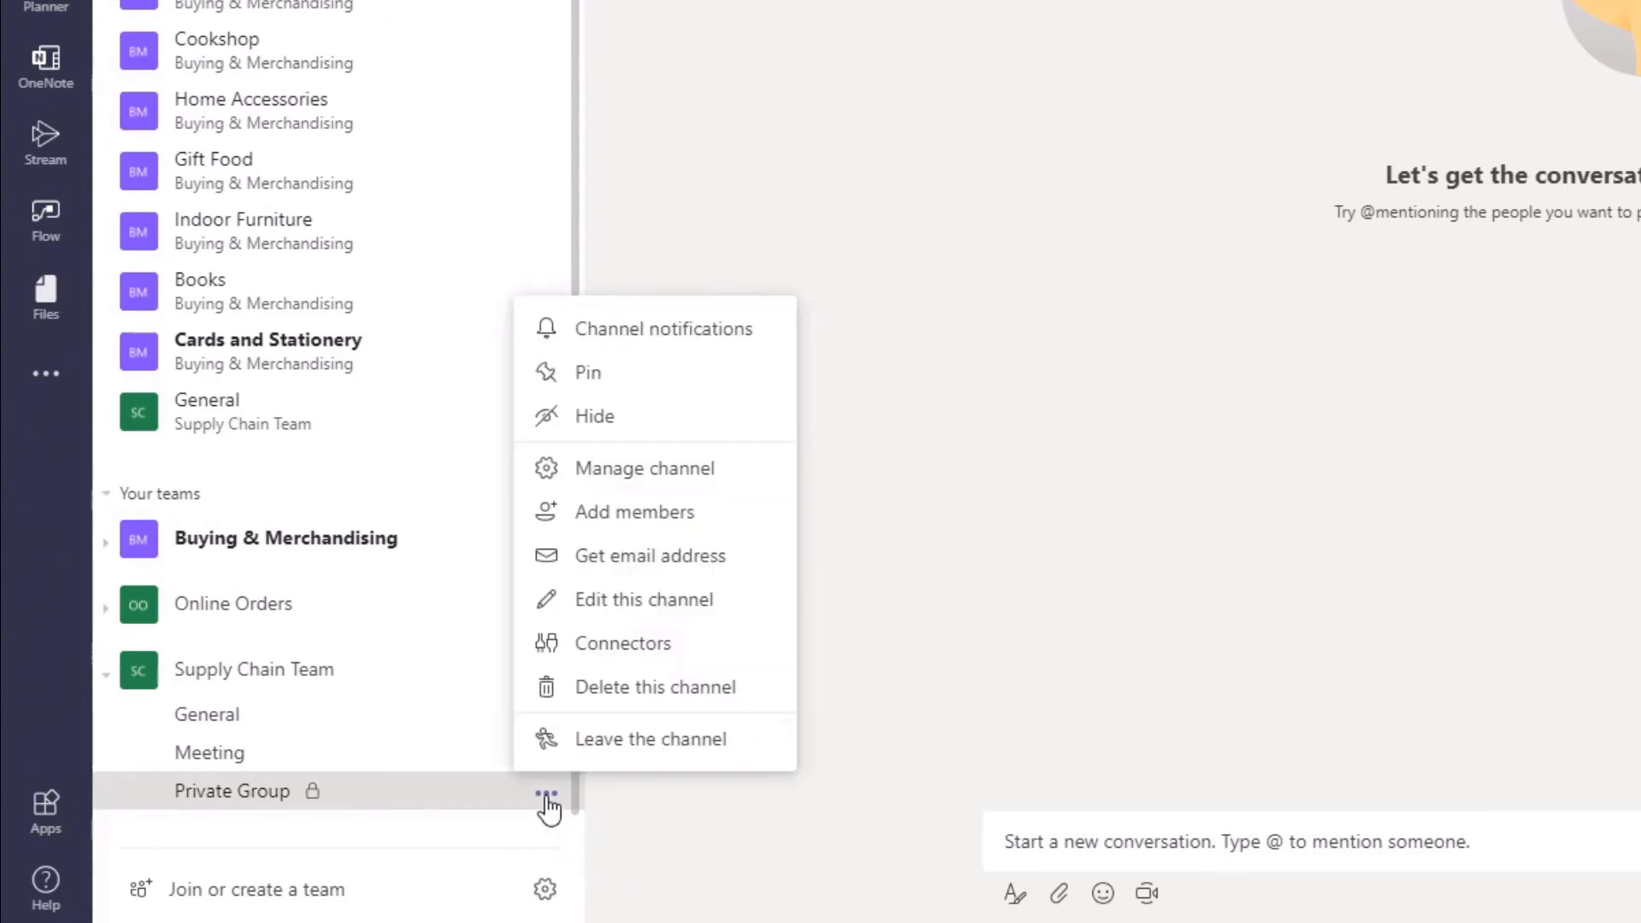
pyautogui.moveTo(691, 639)
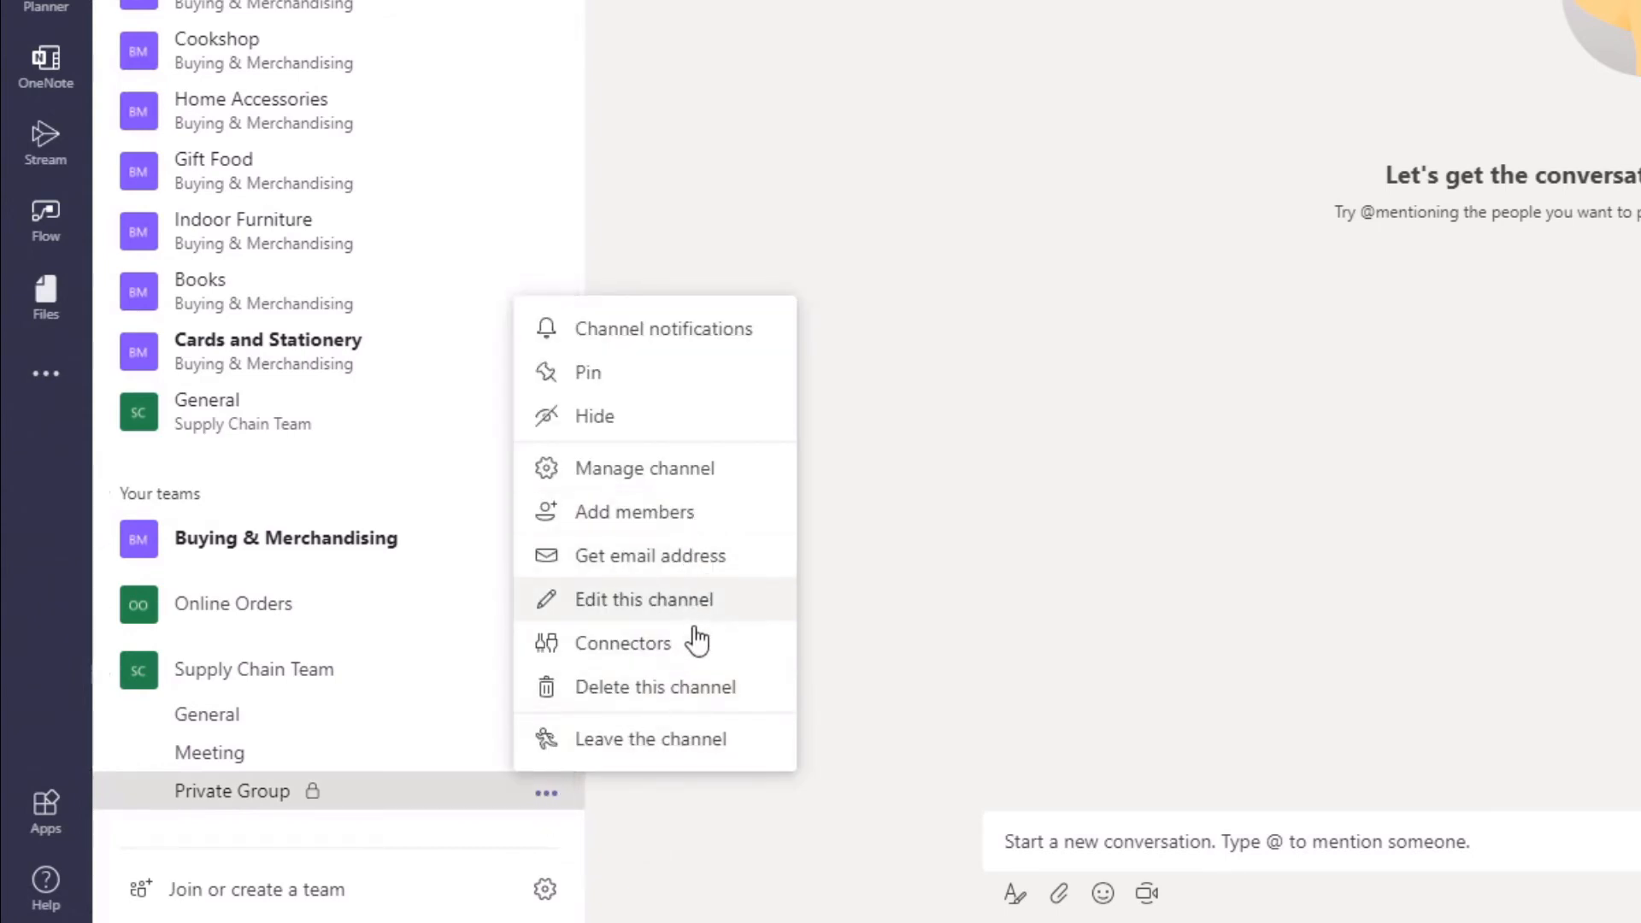
pyautogui.moveTo(419, 845)
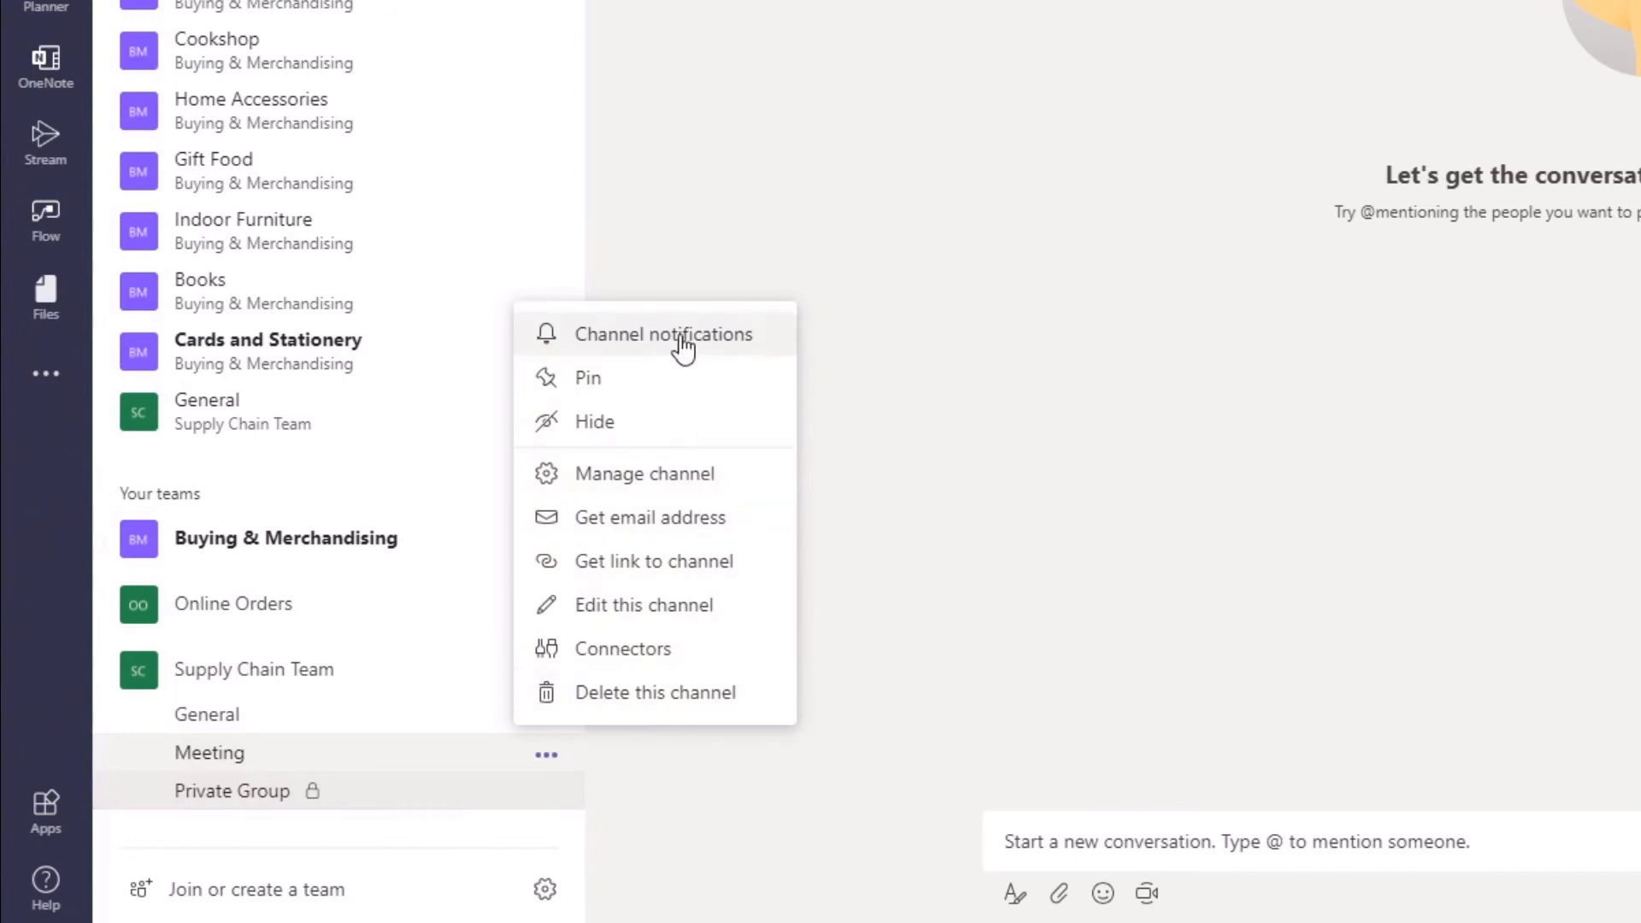
pyautogui.moveTo(668, 692)
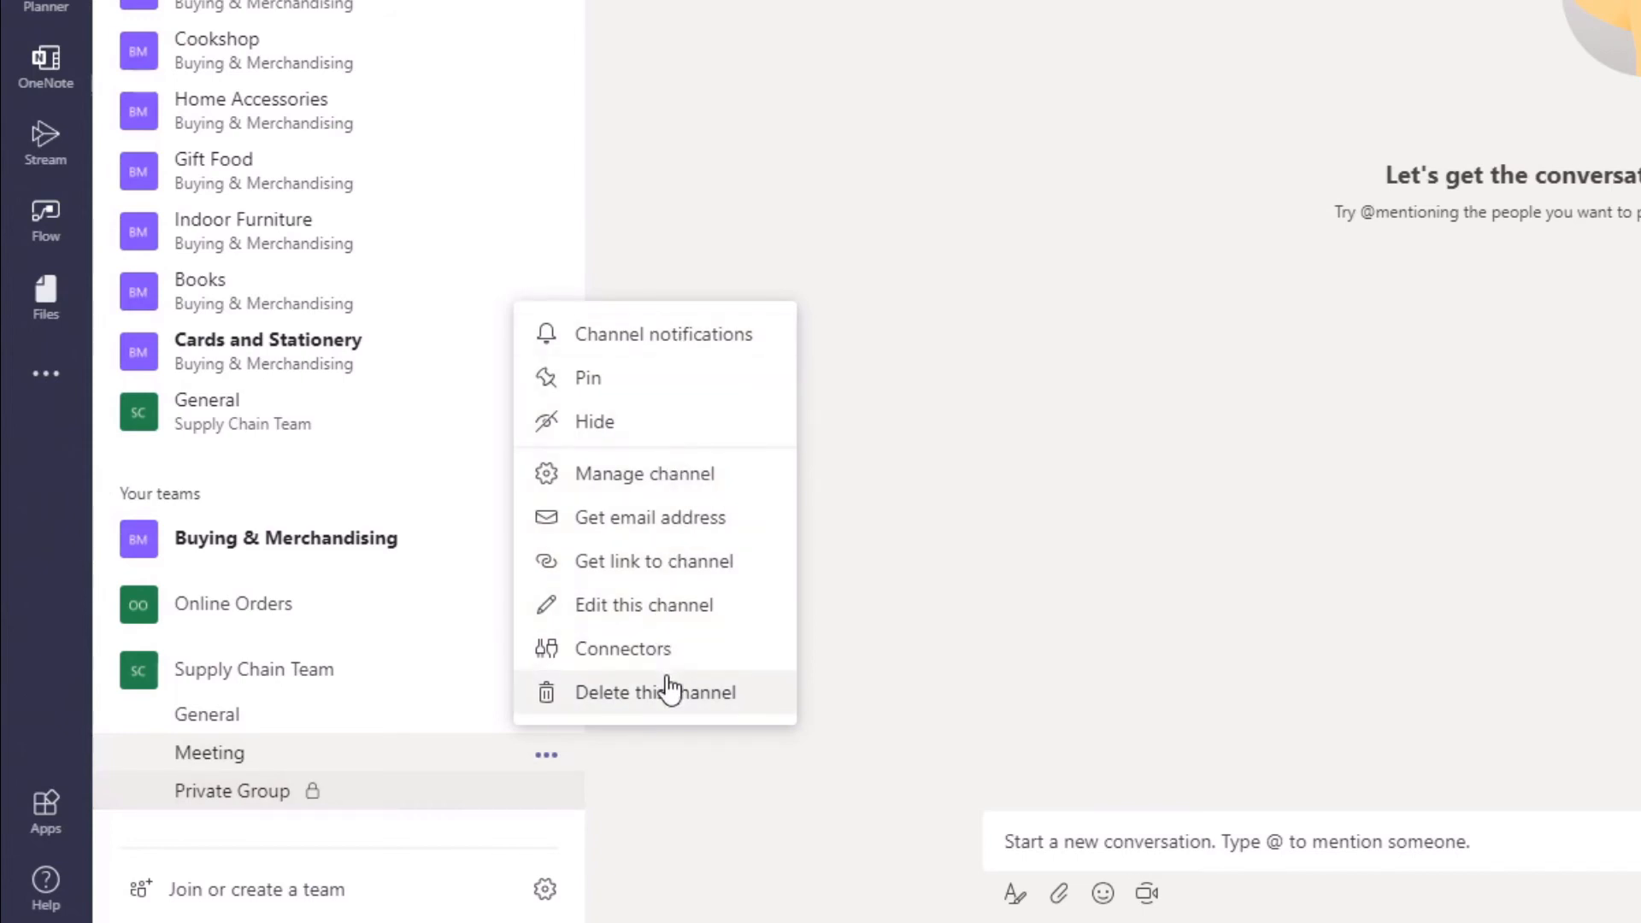
pyautogui.moveTo(545, 792)
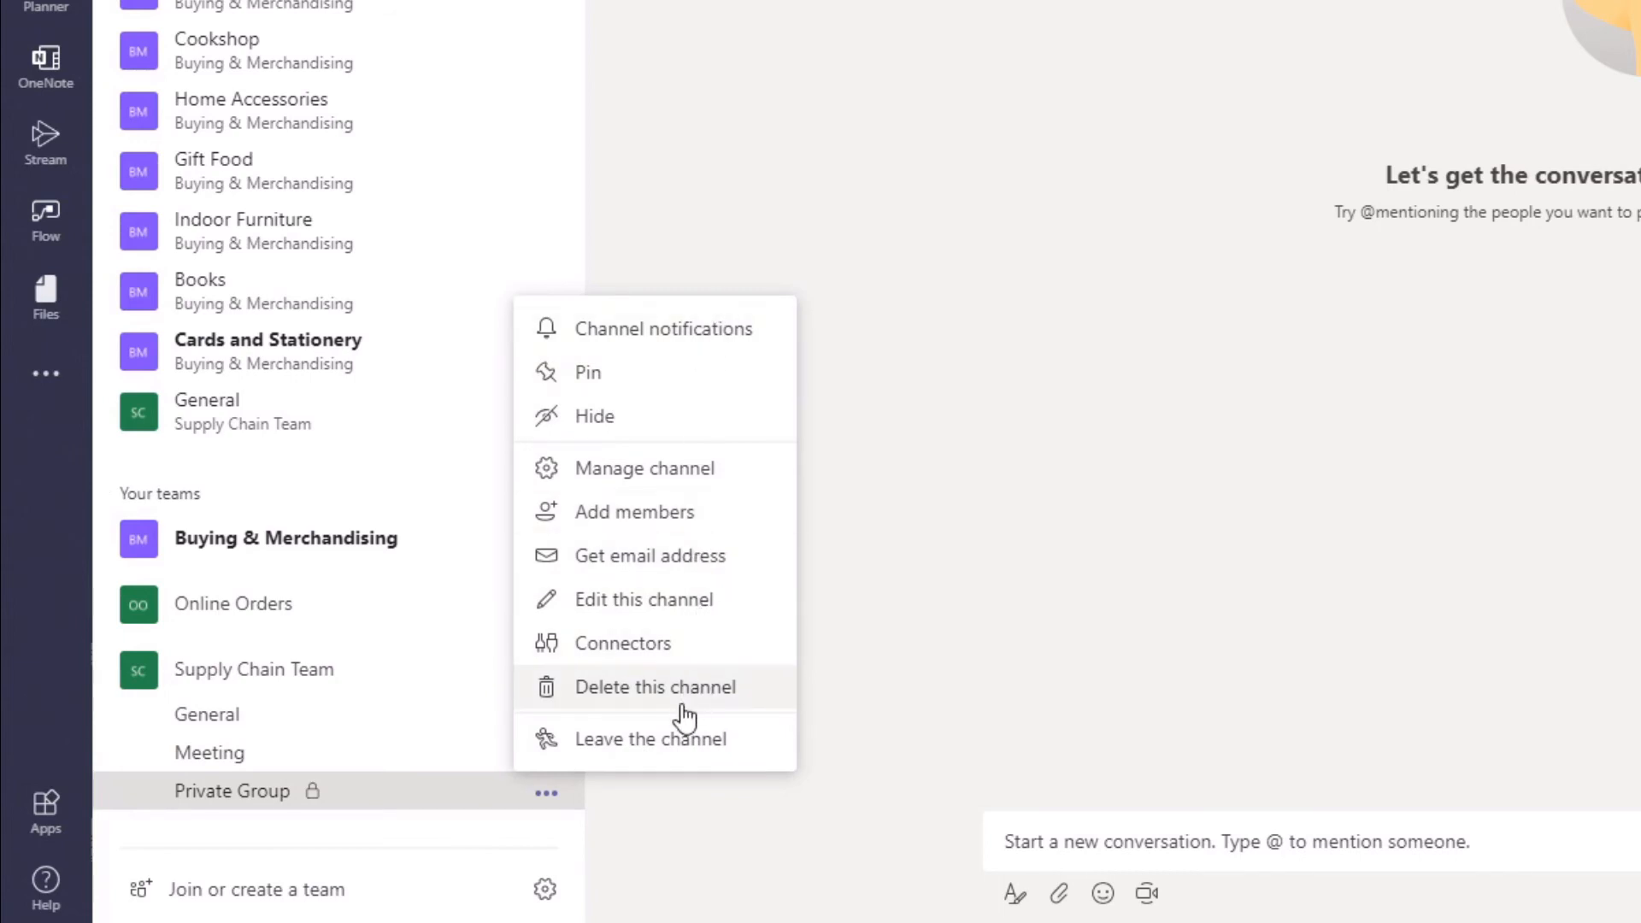
pyautogui.moveTo(676, 556)
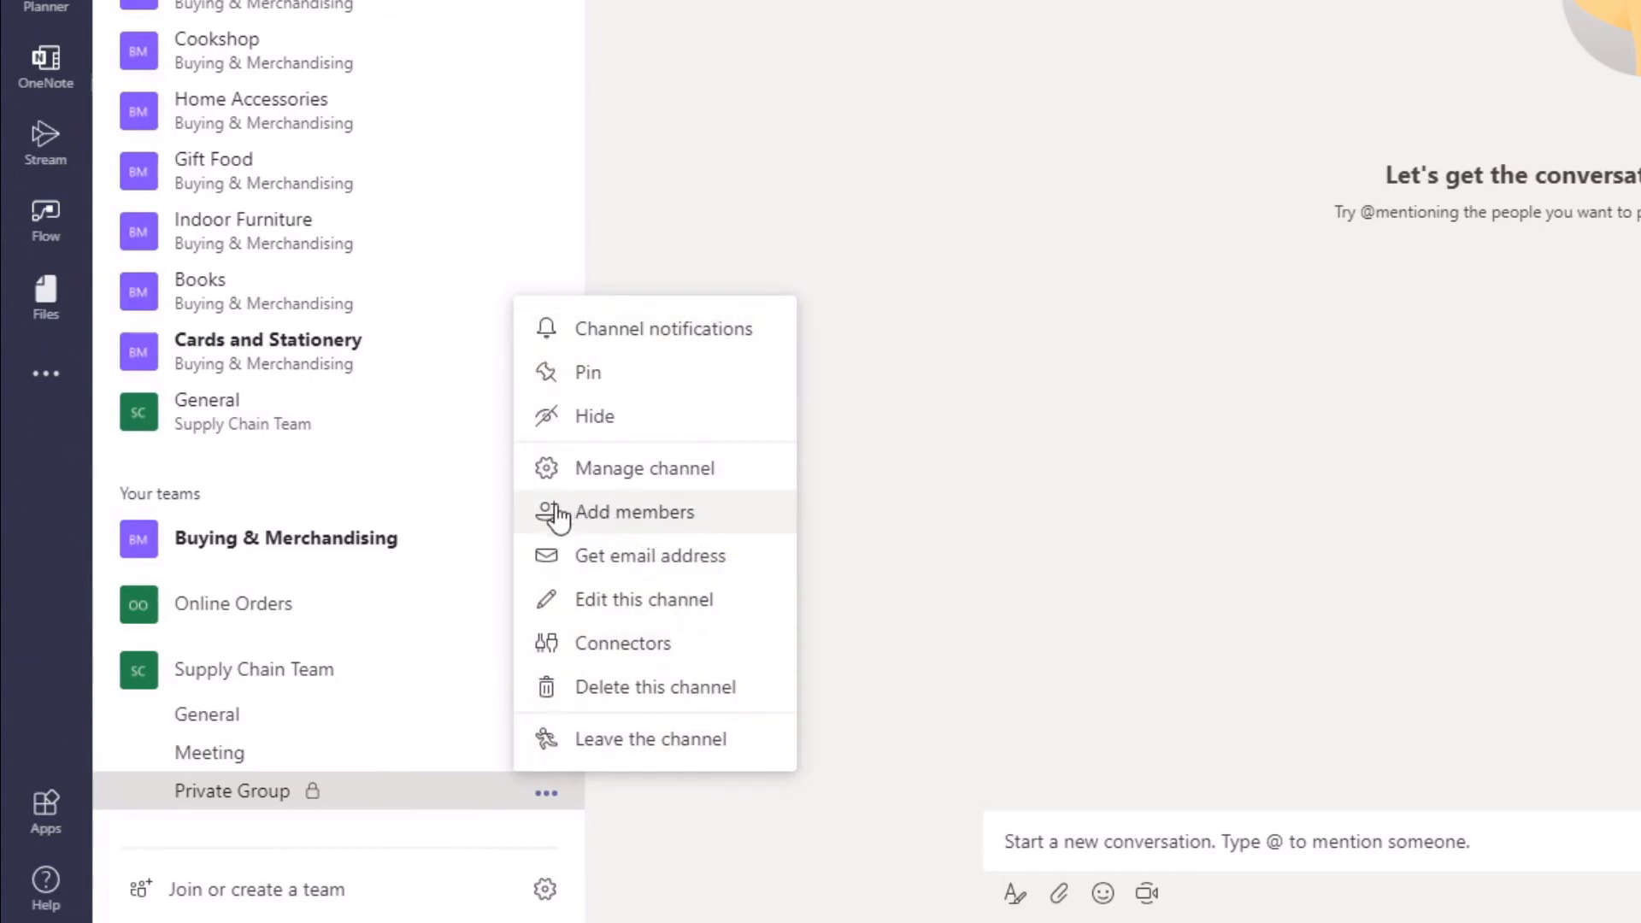
# Open Add members for Private Group, then close it without adding anyone
pyautogui.click(634, 512)
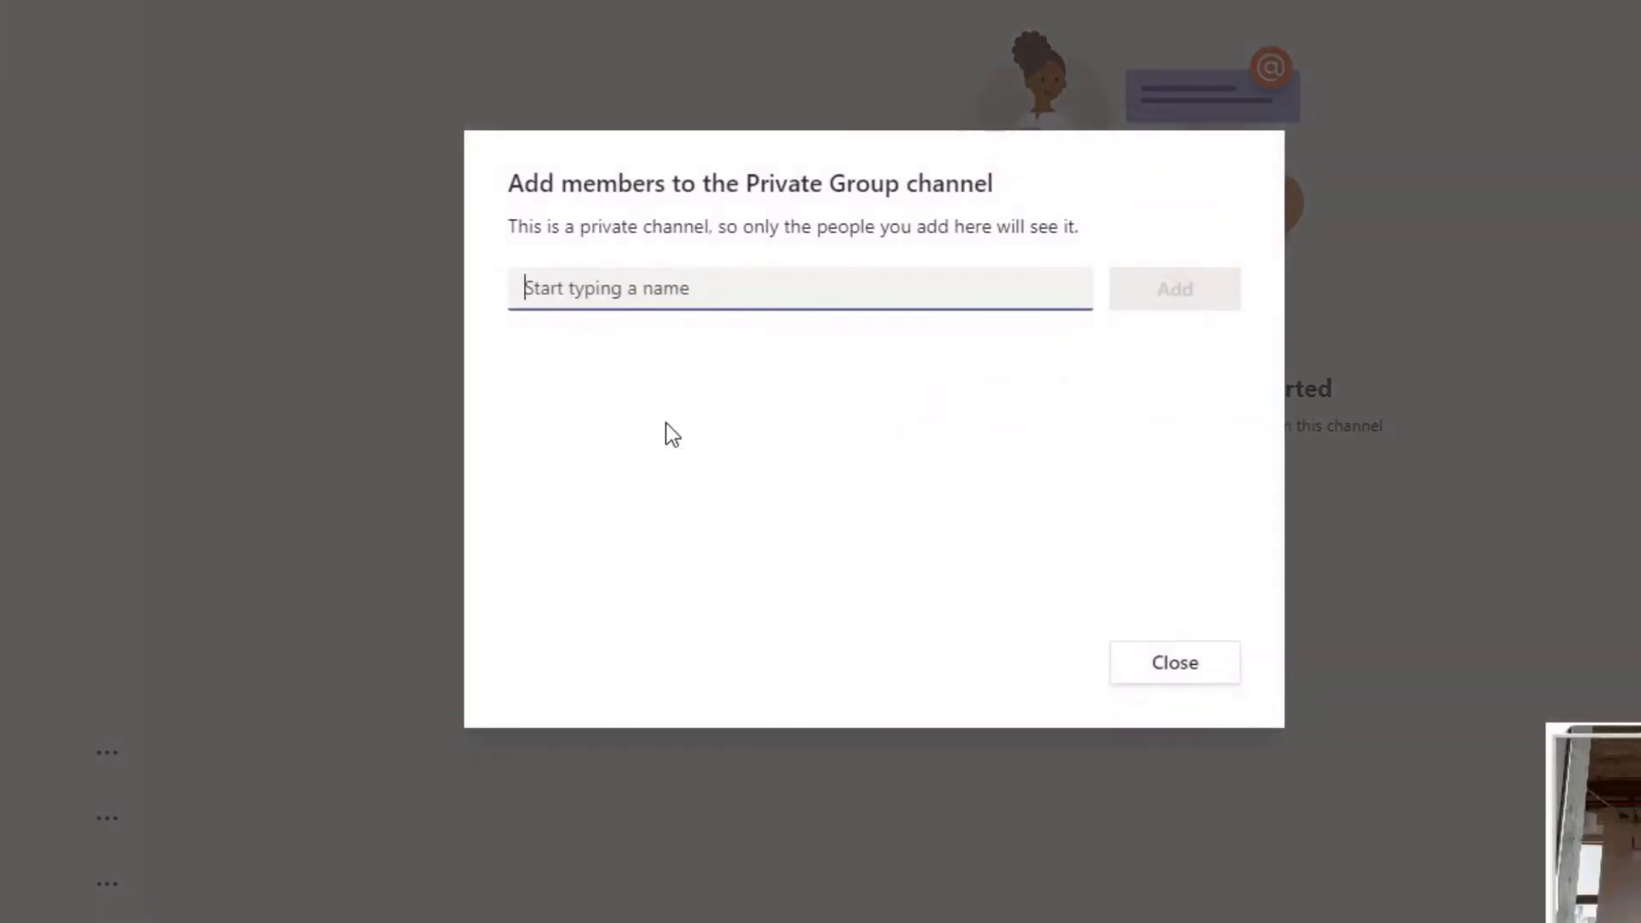
pyautogui.moveTo(1175, 663)
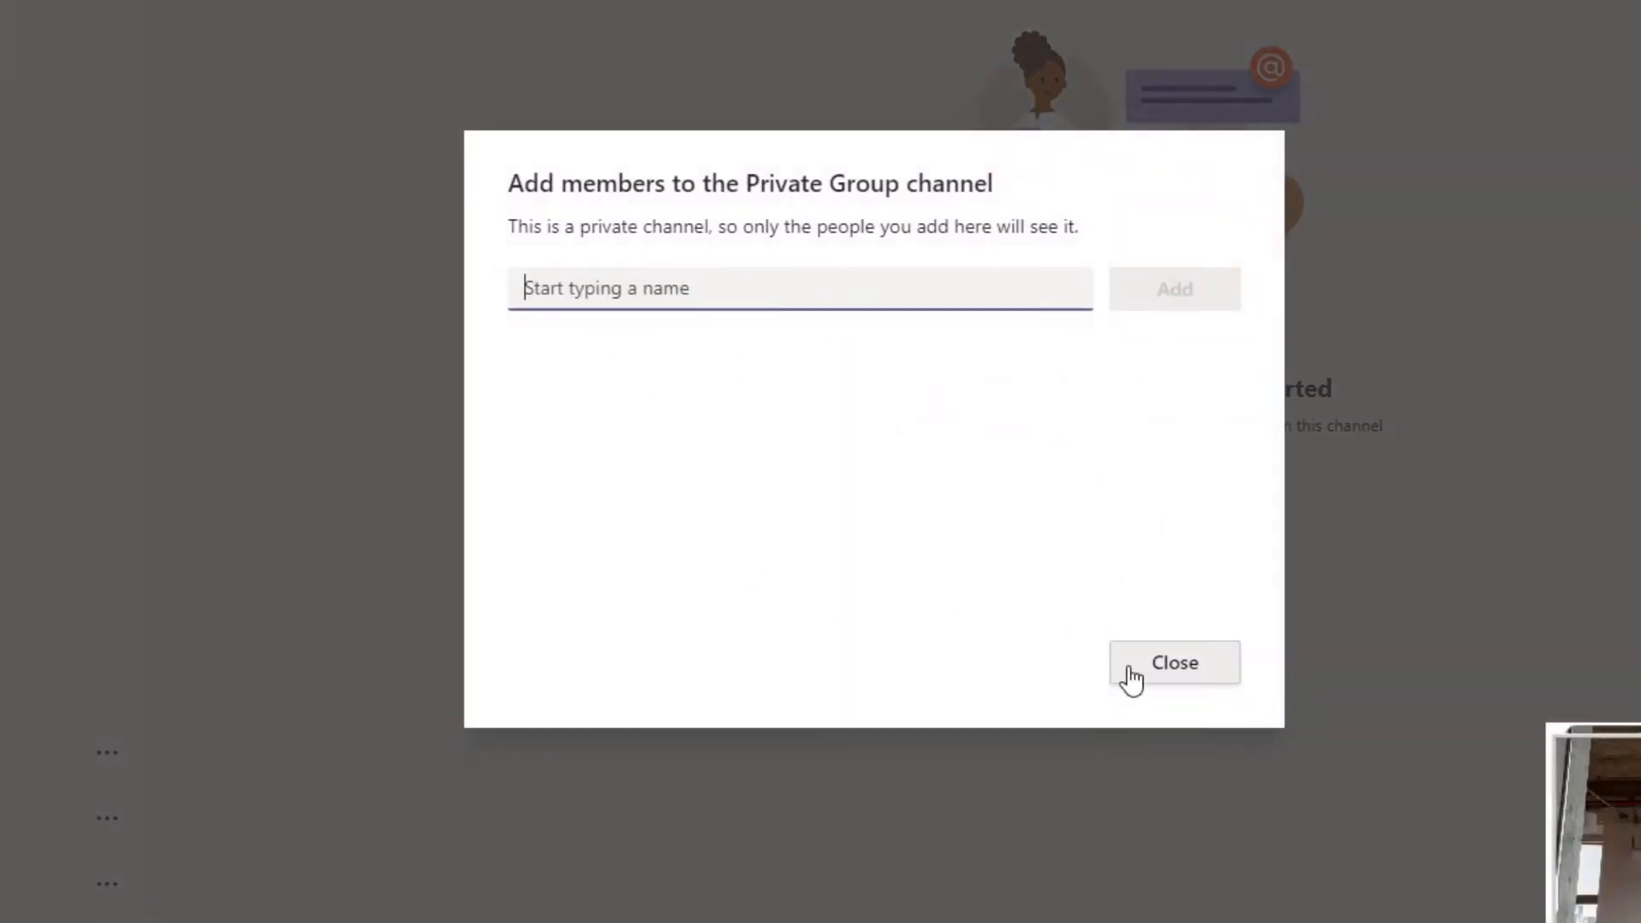
pyautogui.click(1174, 662)
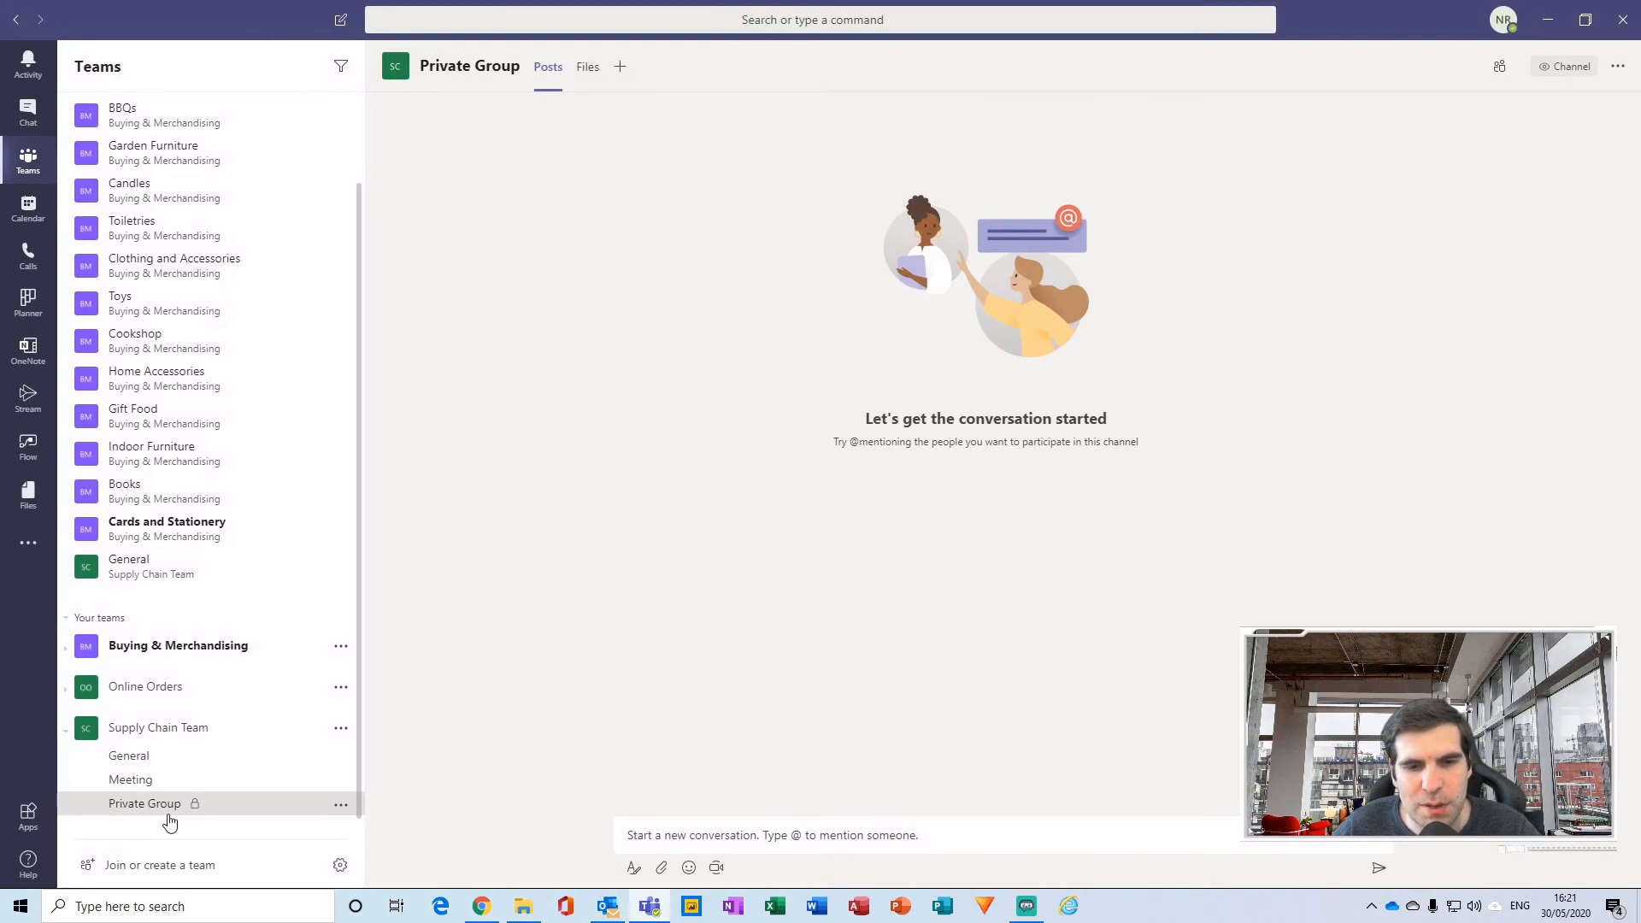
pyautogui.moveTo(202, 836)
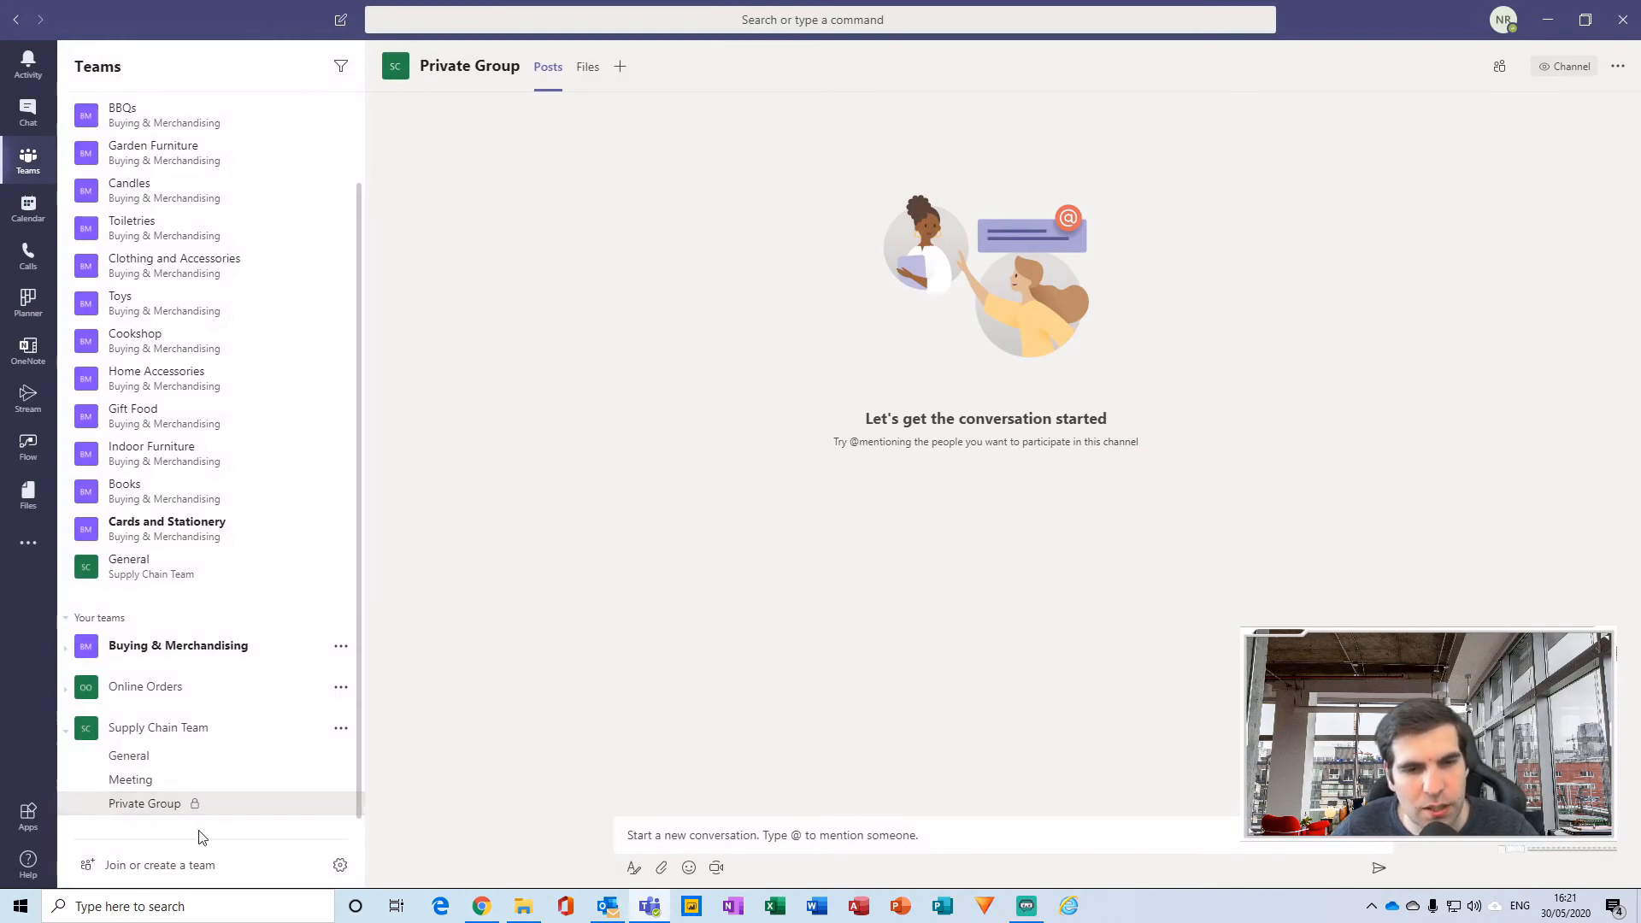